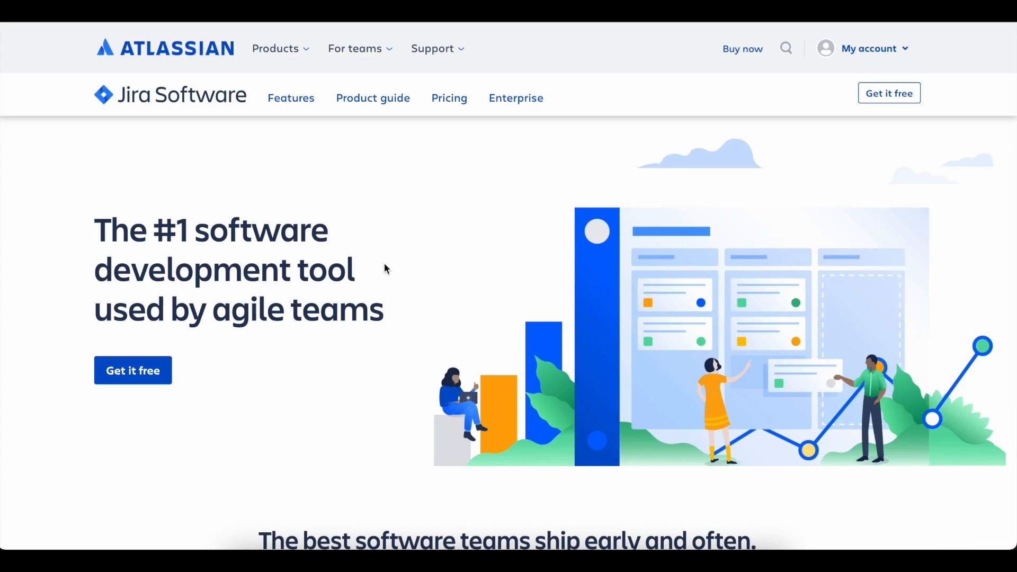
mouse_move(178, 374)
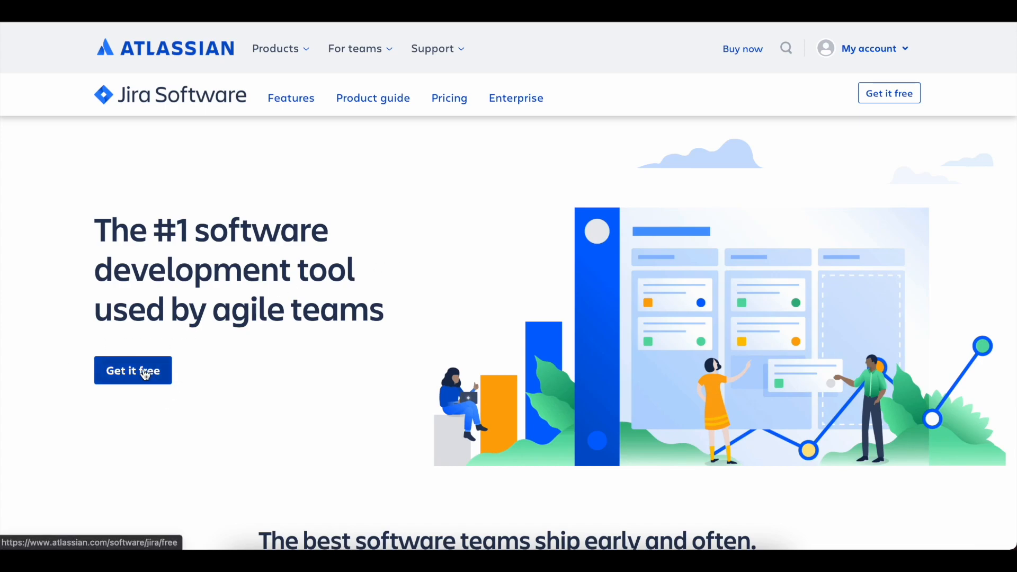
Step: Reach the free Jira Software Cloud sign-up page via 'Get it free'
left_click(133, 371)
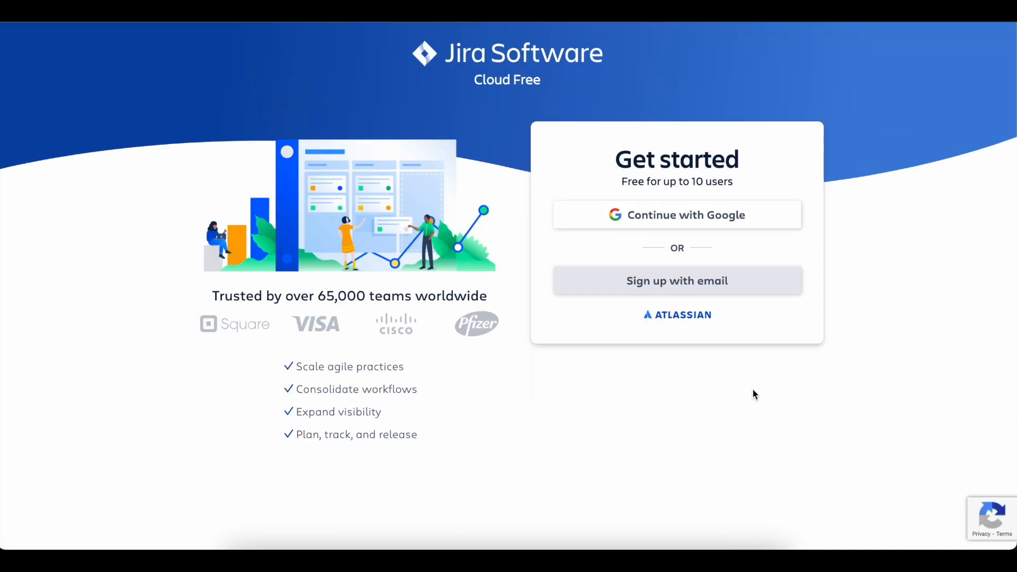
mouse_move(675, 354)
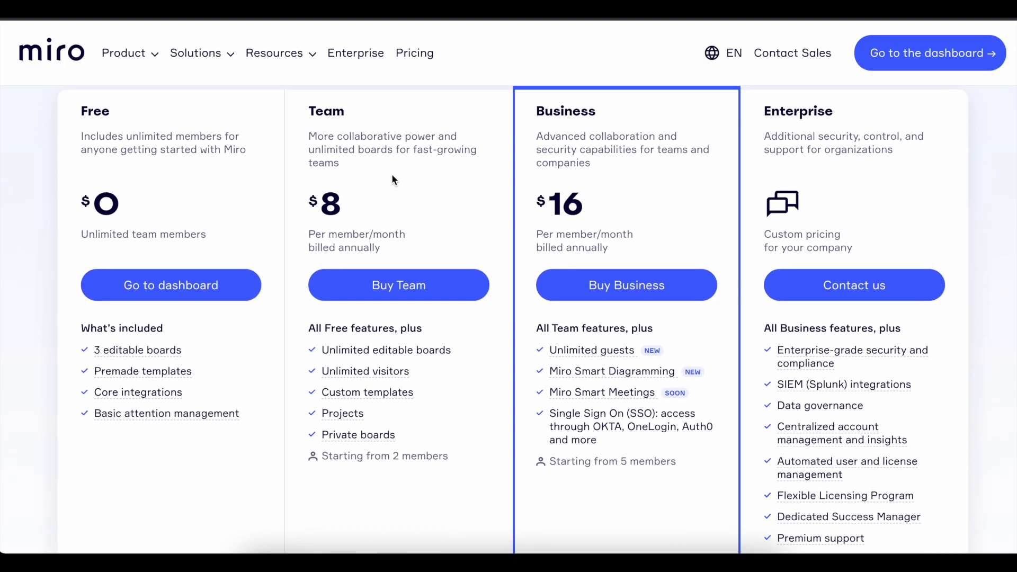
scroll("down", 3)
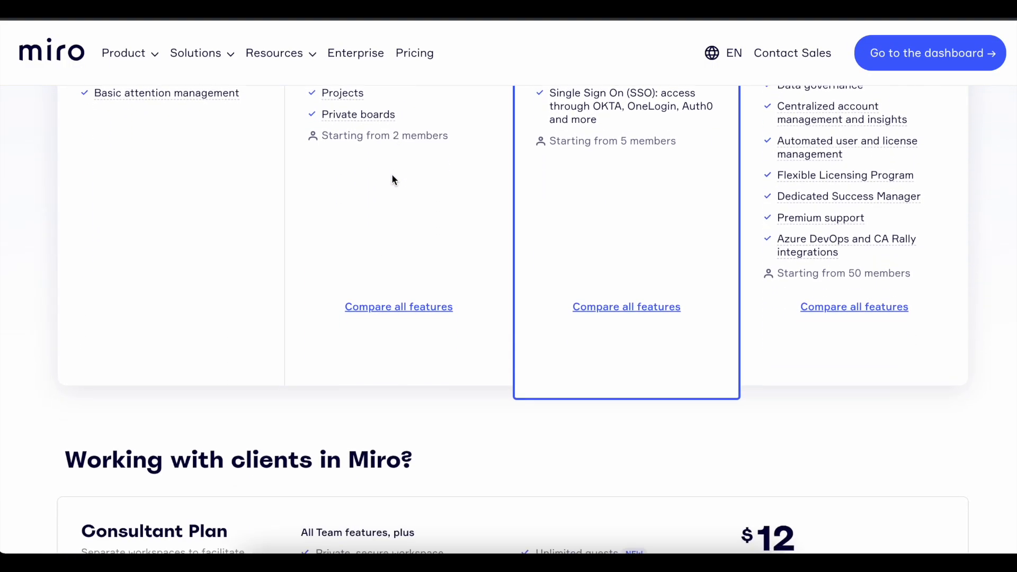
scroll("down", 3)
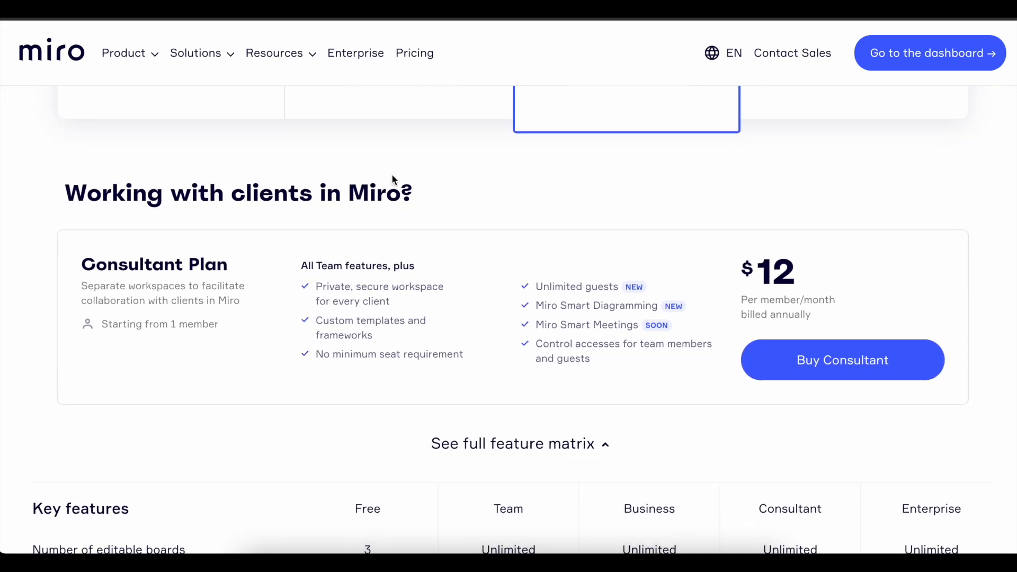
scroll("down", 3)
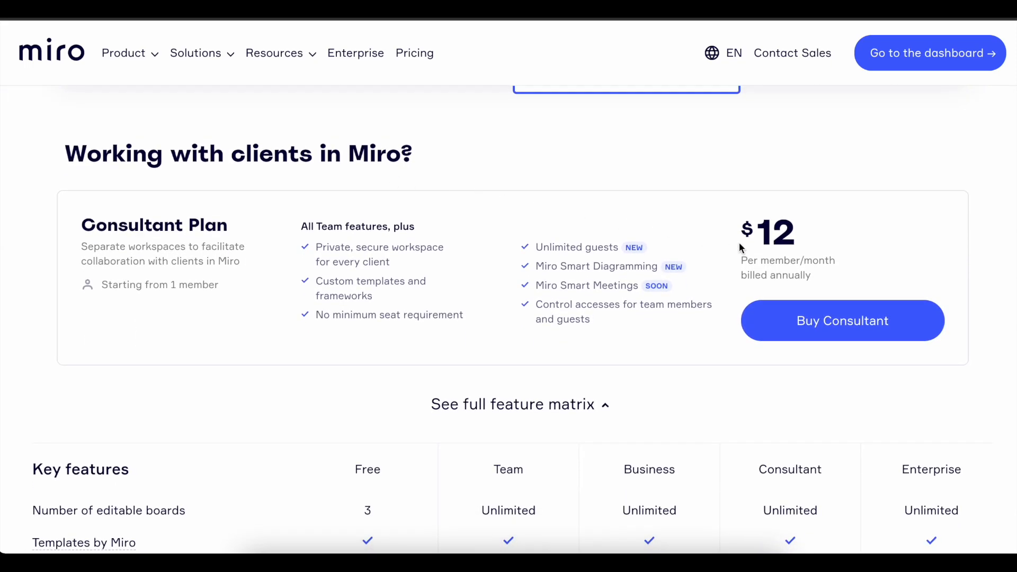
scroll("down", 3)
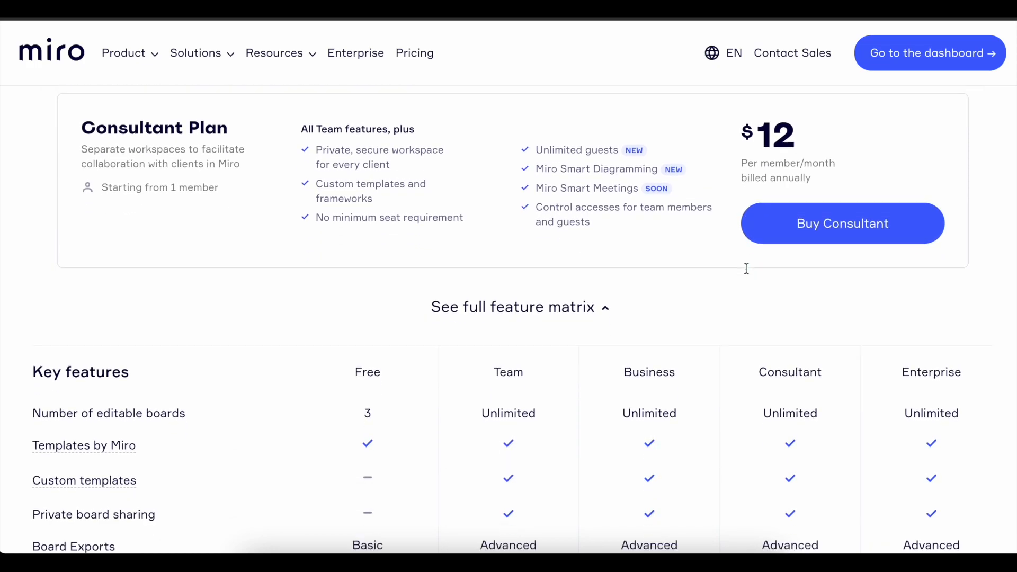
scroll("down", 3)
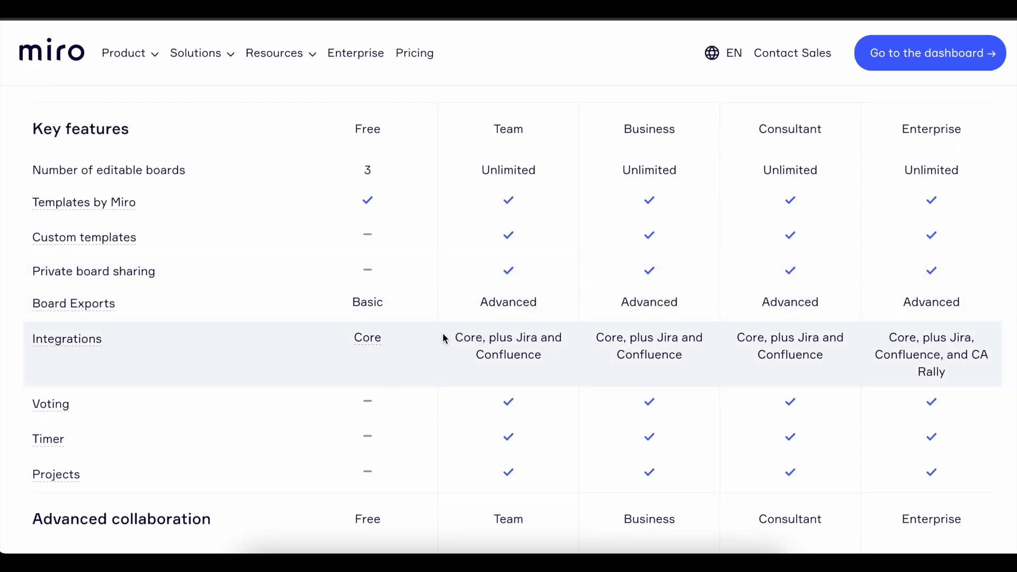
mouse_move(699, 342)
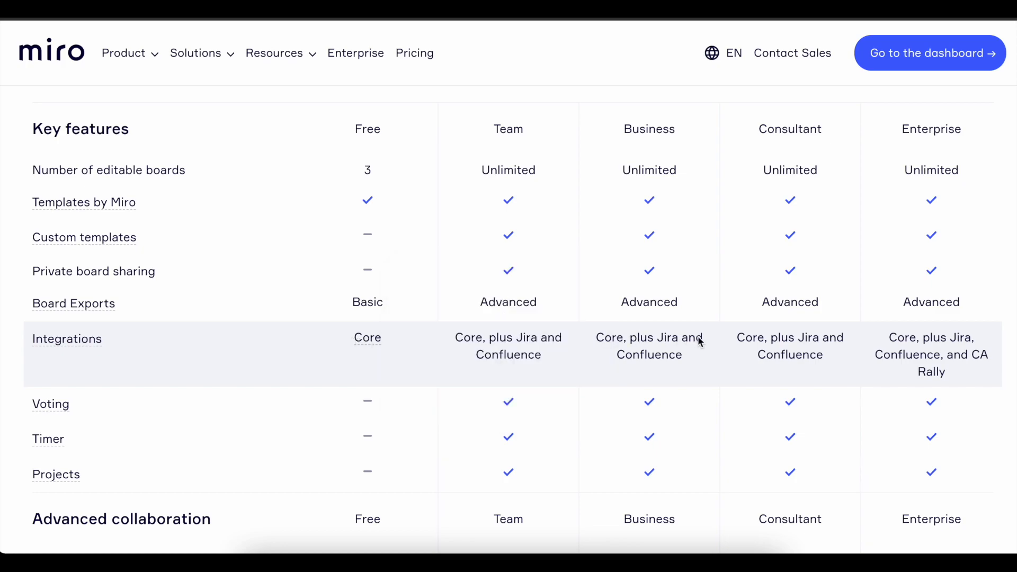
mouse_move(846, 357)
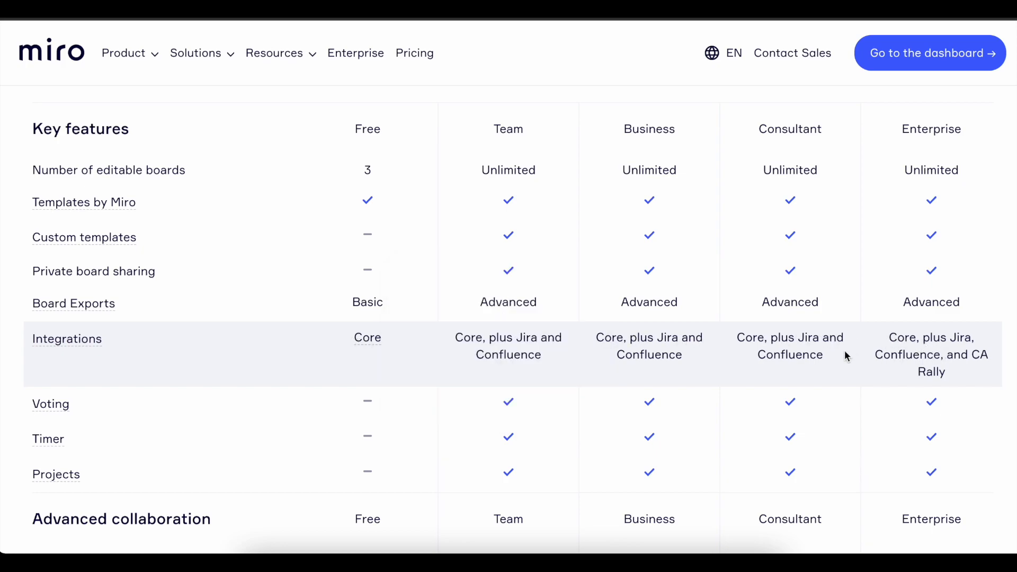
mouse_move(801, 246)
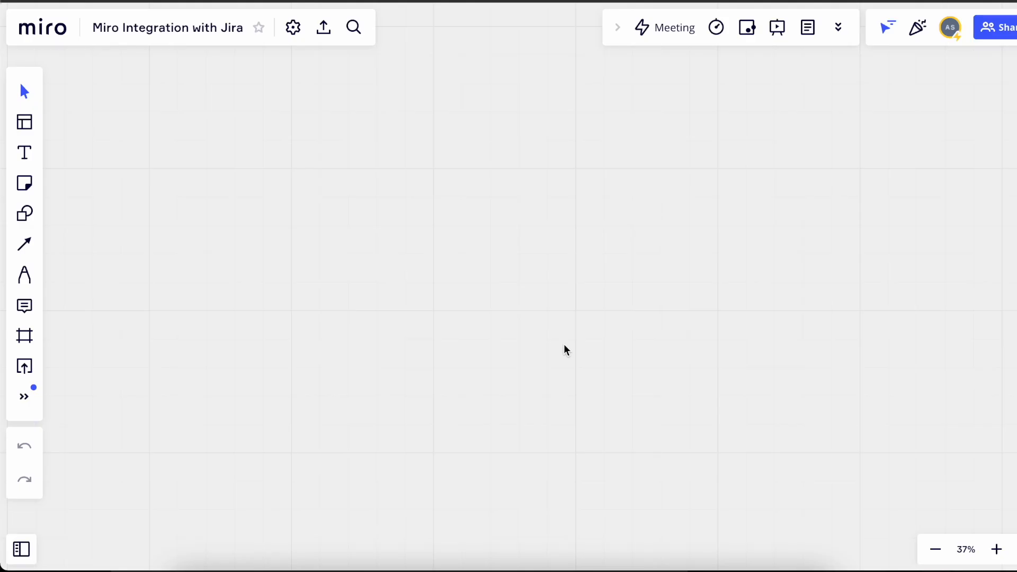
Step: Find Jira Cards in the board apps, get the app, and install & authorize it for the team
left_click(23, 395)
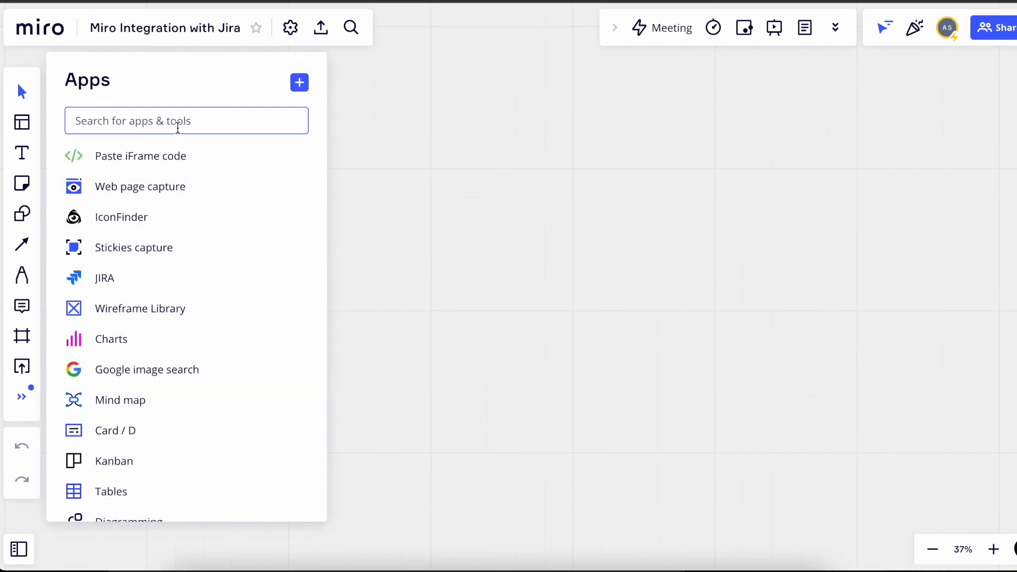
type("Jir")
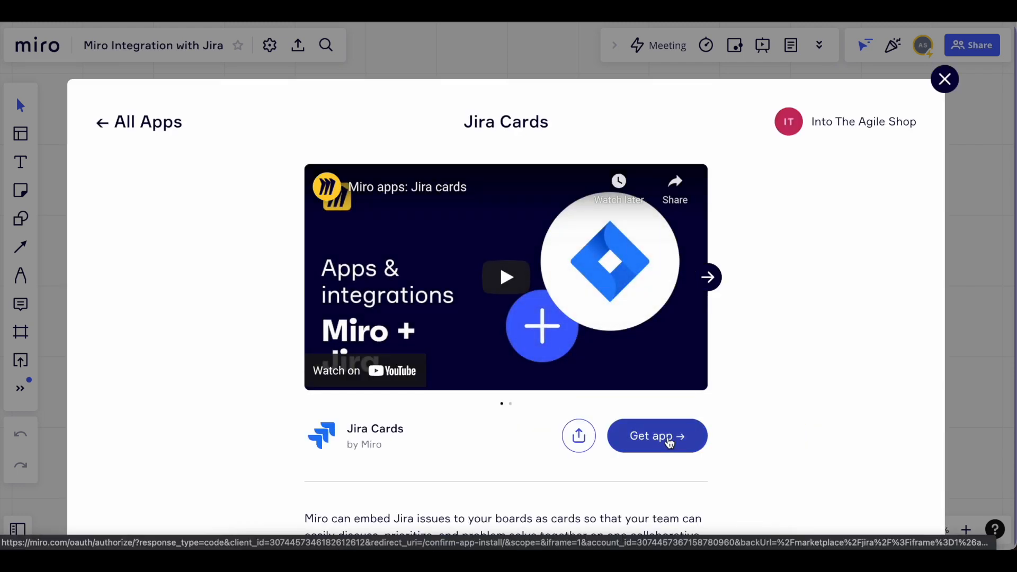
left_click(657, 437)
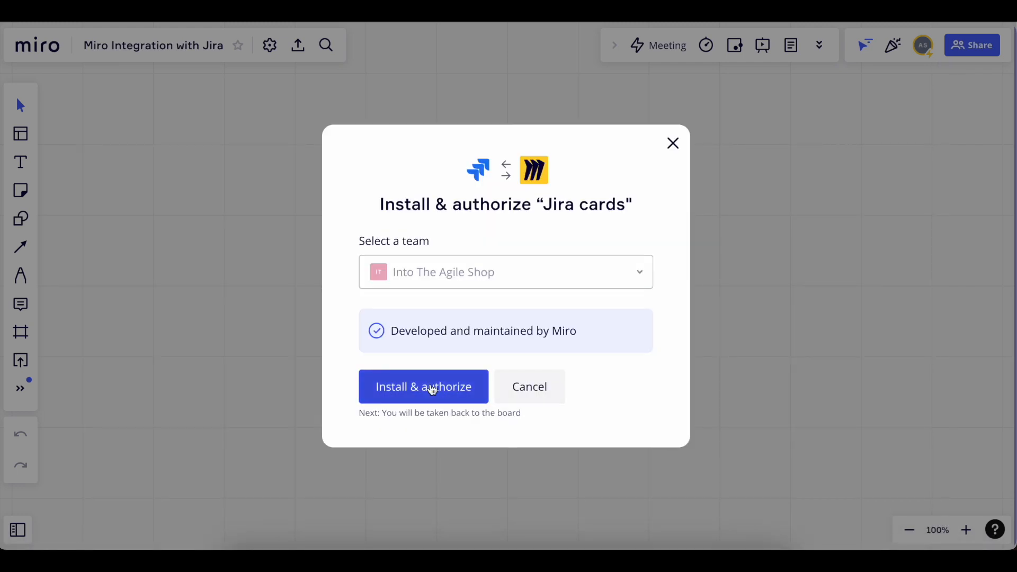
left_click(424, 387)
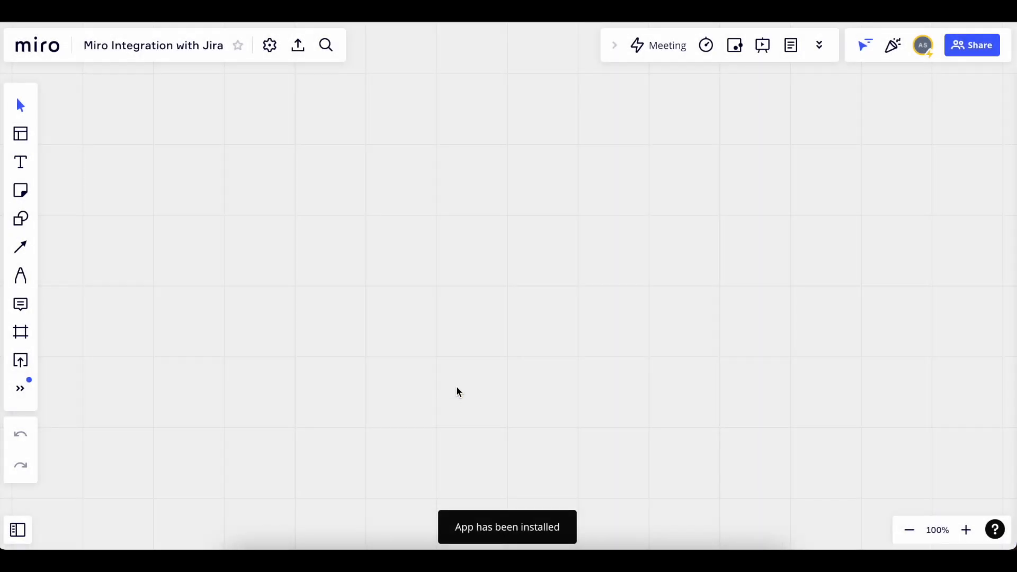
left_click(19, 388)
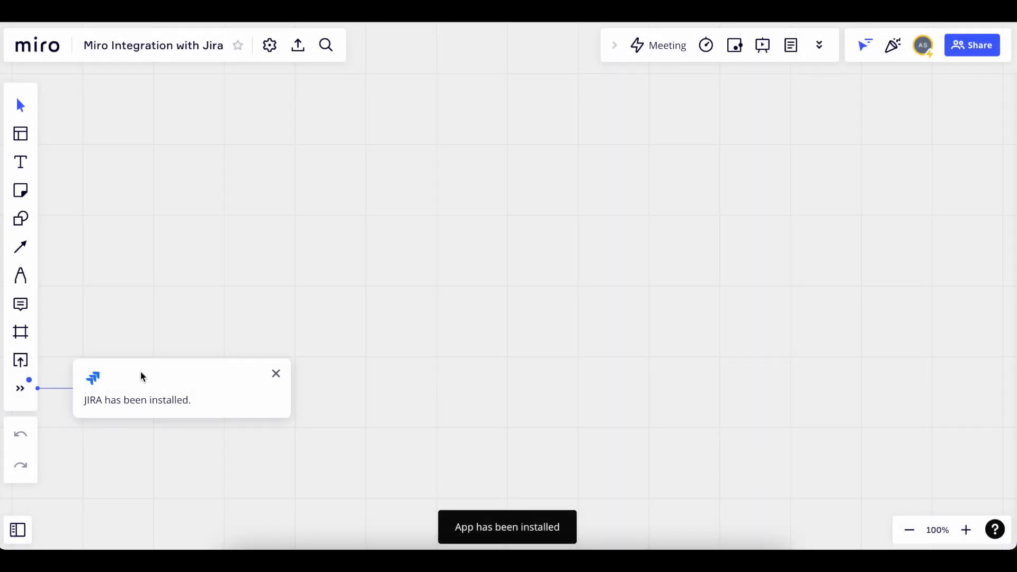
Step: Launch the installed JIRA app, attempt to place a card, and follow the error dialog to settings
left_click(19, 388)
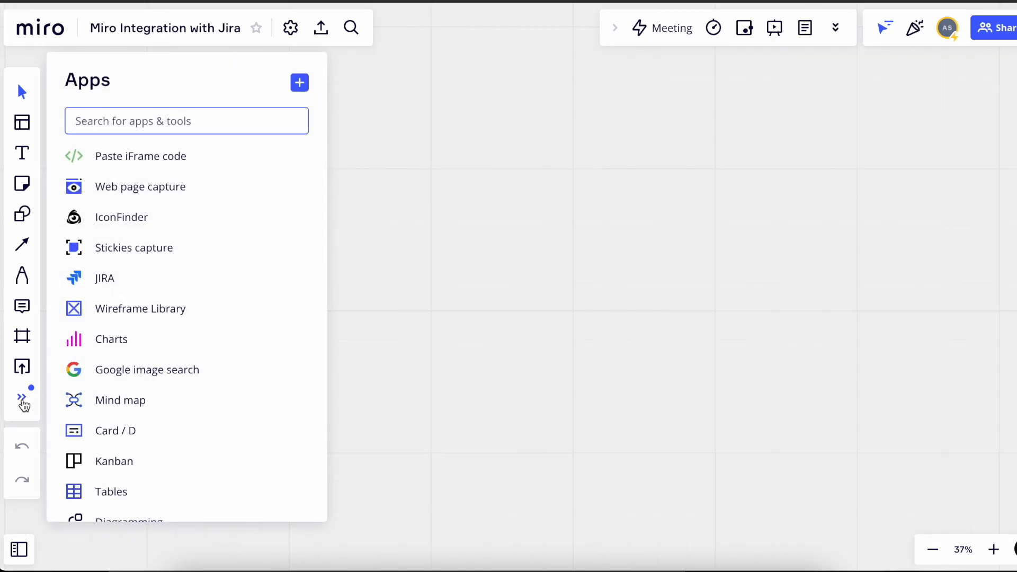
type("jira")
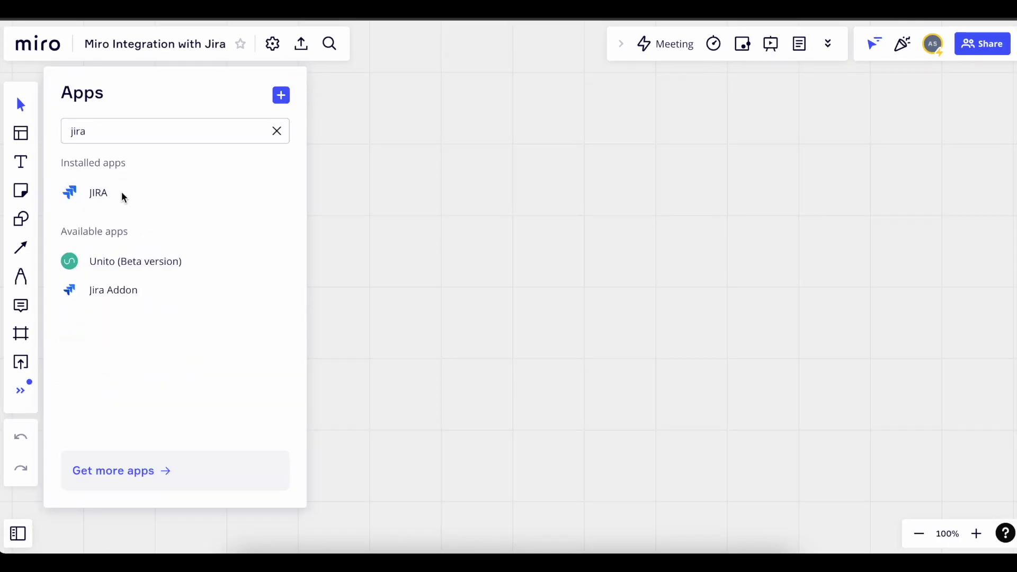
left_click(97, 193)
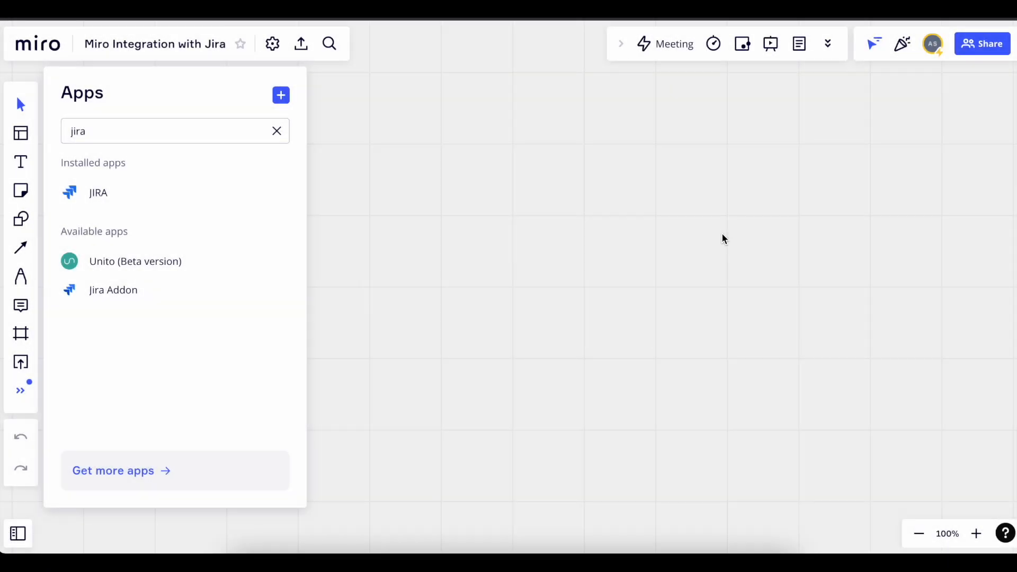
left_click(97, 191)
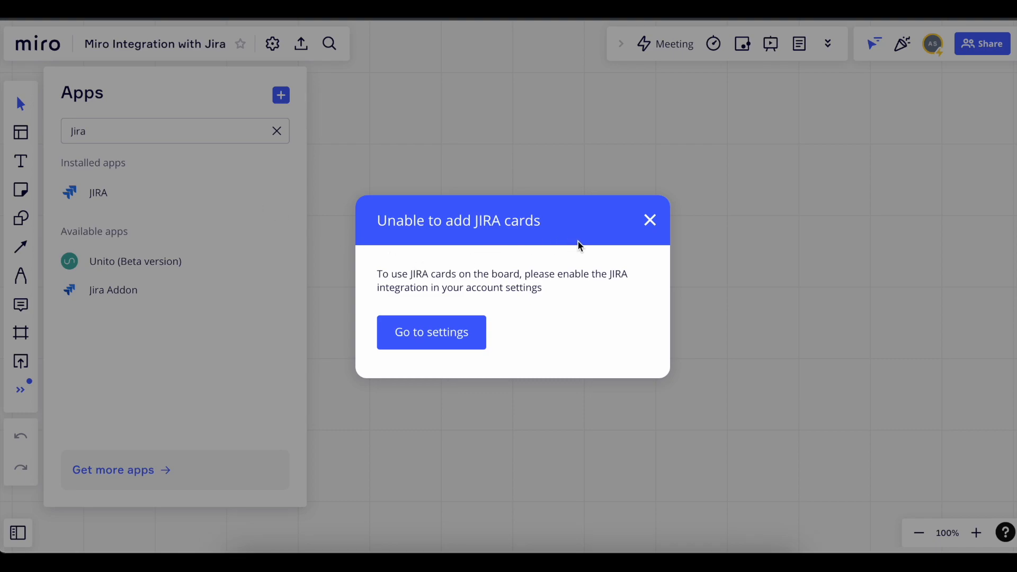
left_click(431, 331)
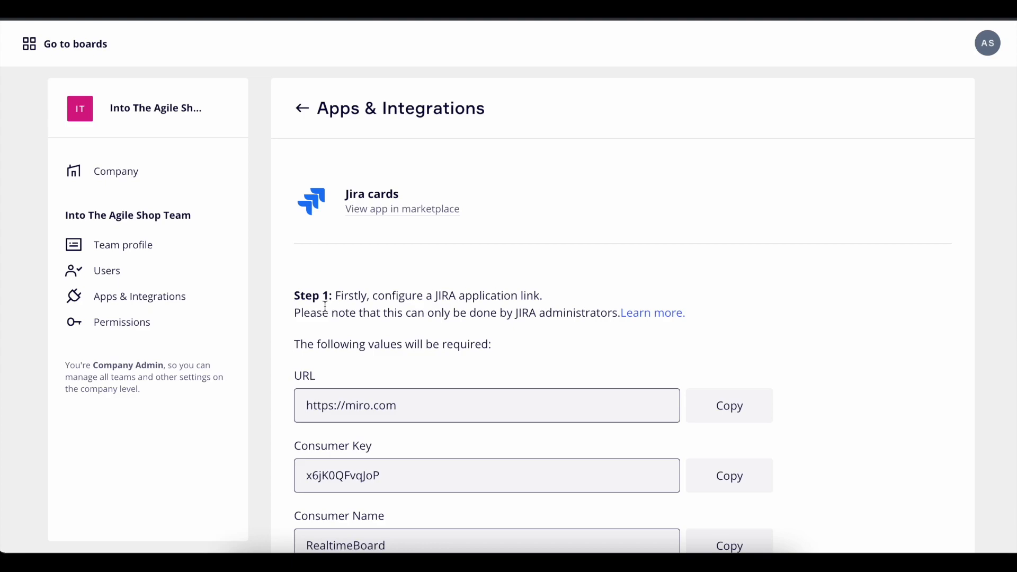
left_click_drag(293, 295, 366, 296)
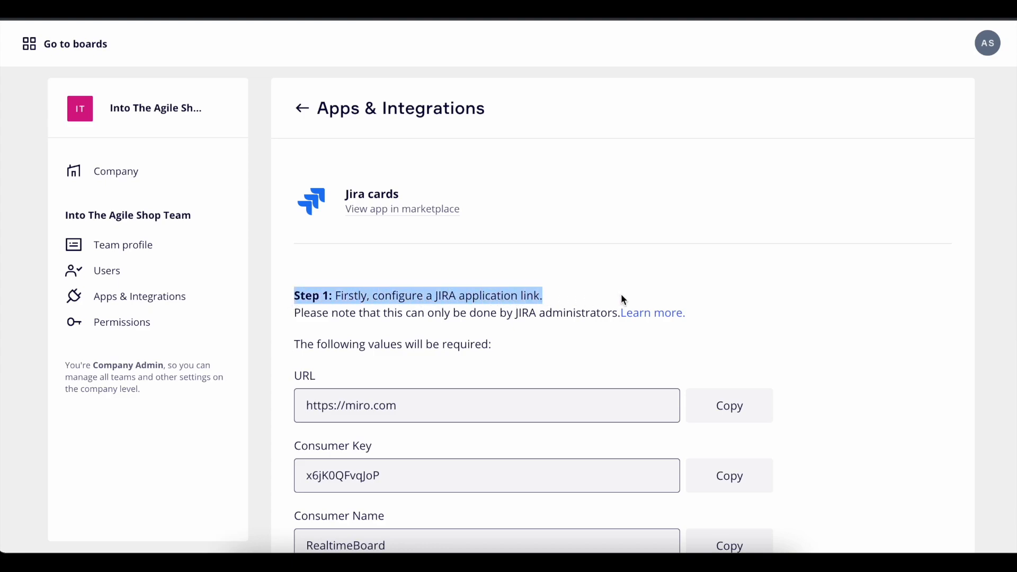
scroll("down", 3)
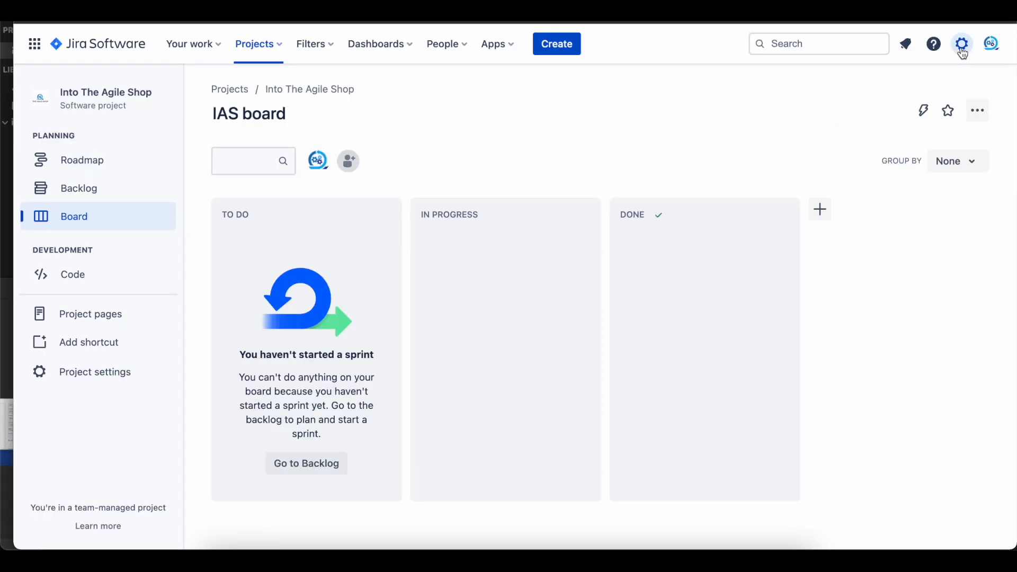
Step: Navigate Jira settings to Products > Application links to list existing links
left_click(963, 43)
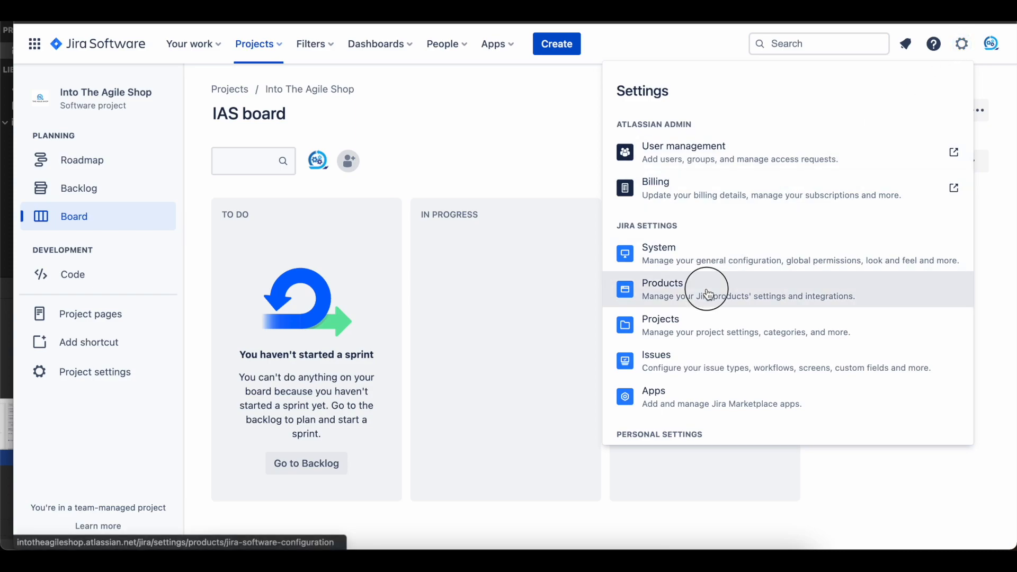
left_click(662, 290)
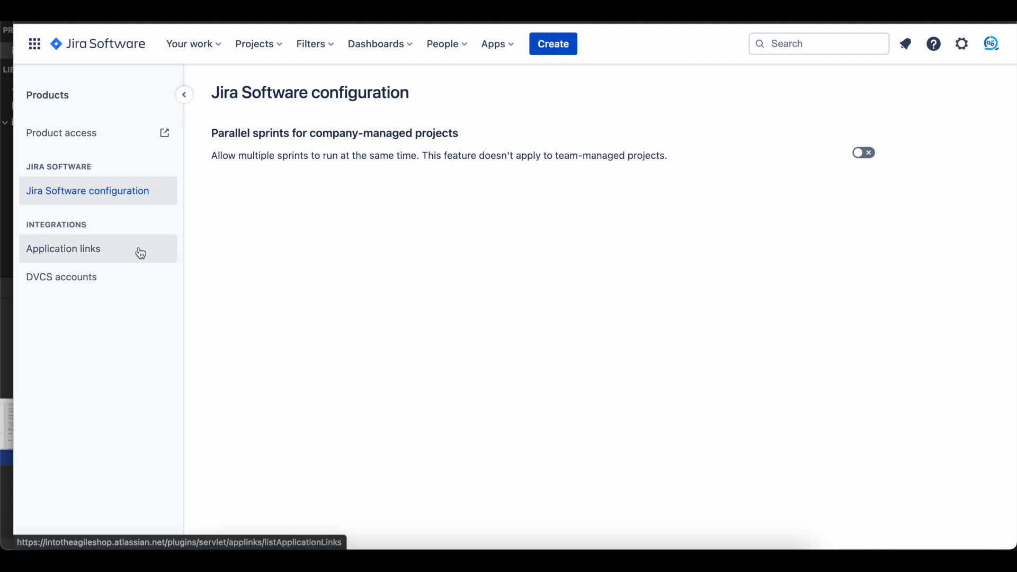
left_click(63, 249)
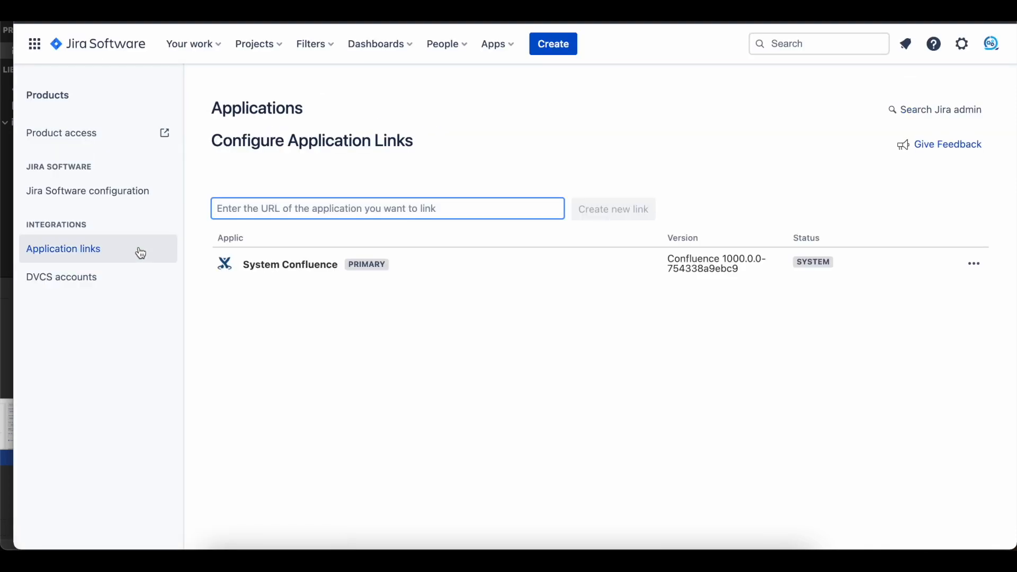
mouse_move(698, 118)
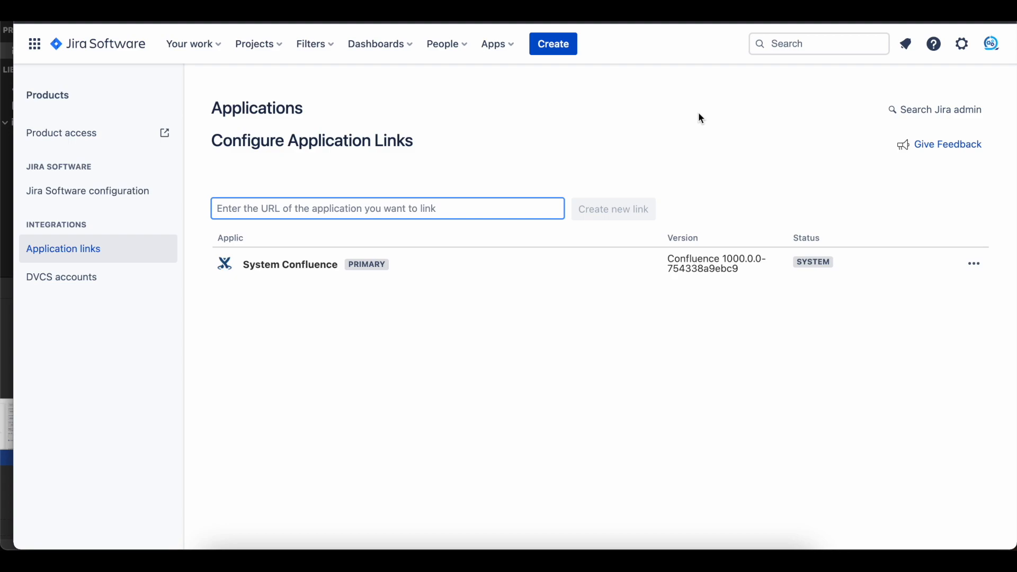
type("https://miro.com")
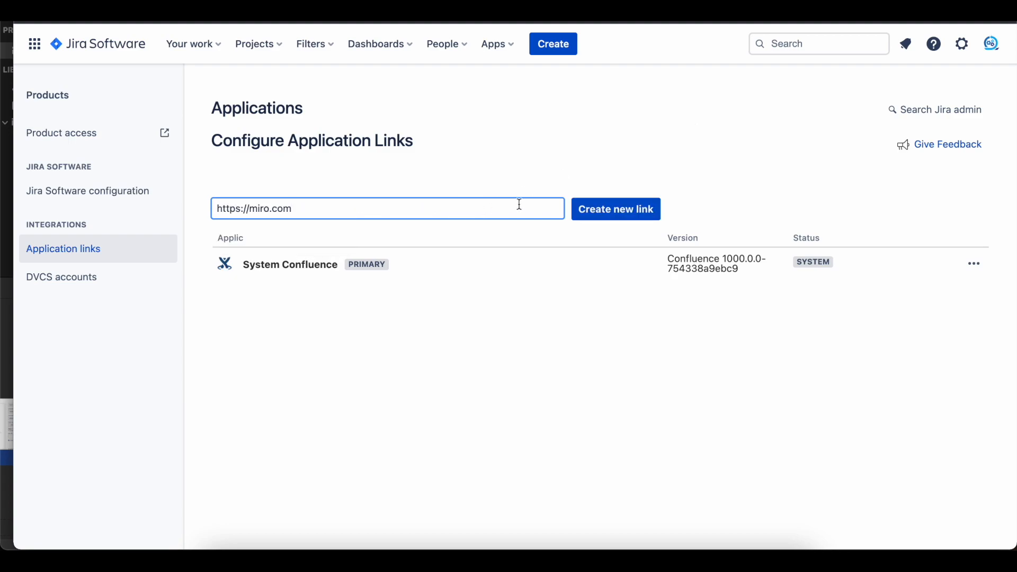
left_click(616, 209)
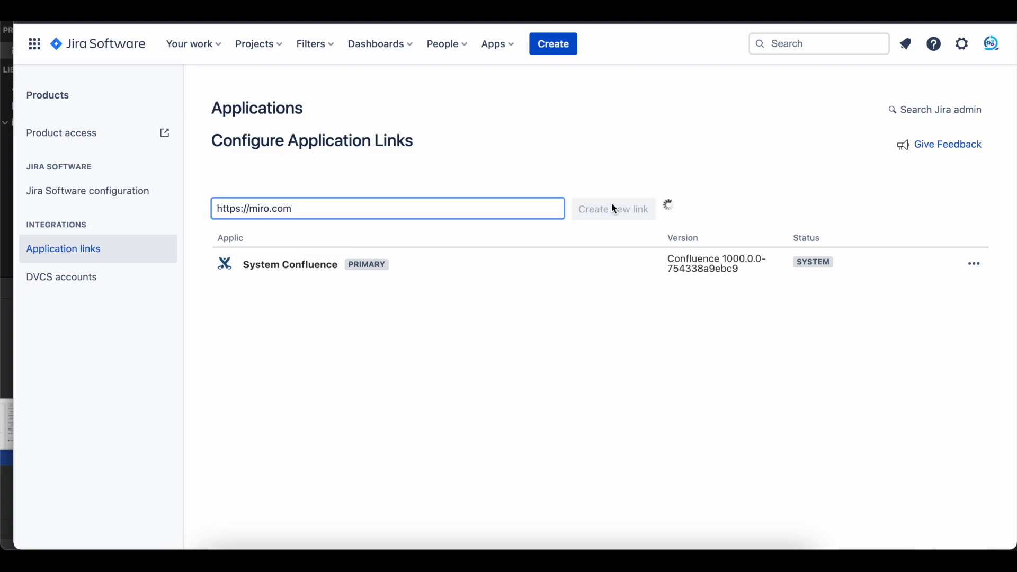
left_click(613, 209)
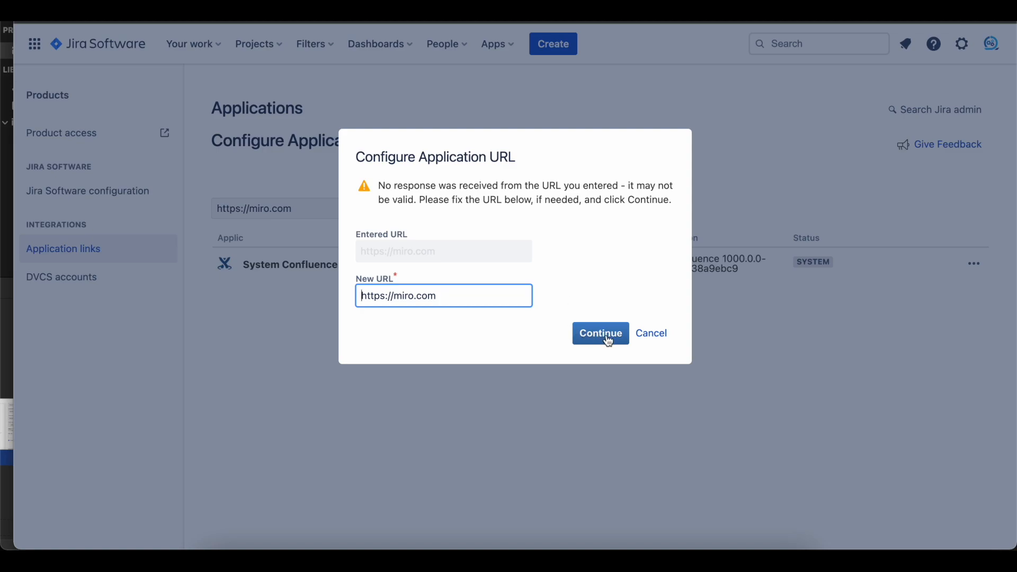
left_click(600, 332)
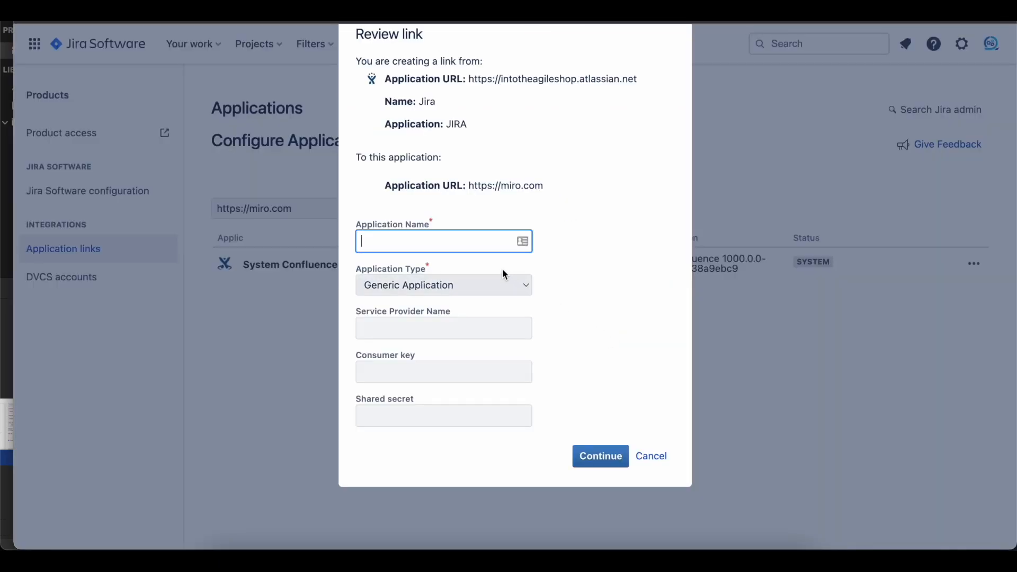
type("Miro")
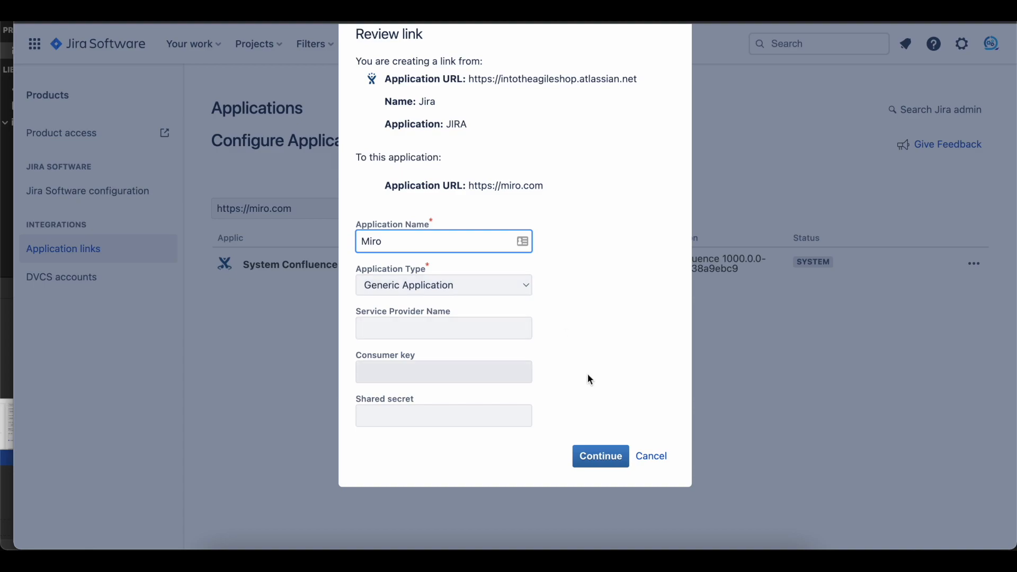
left_click(601, 455)
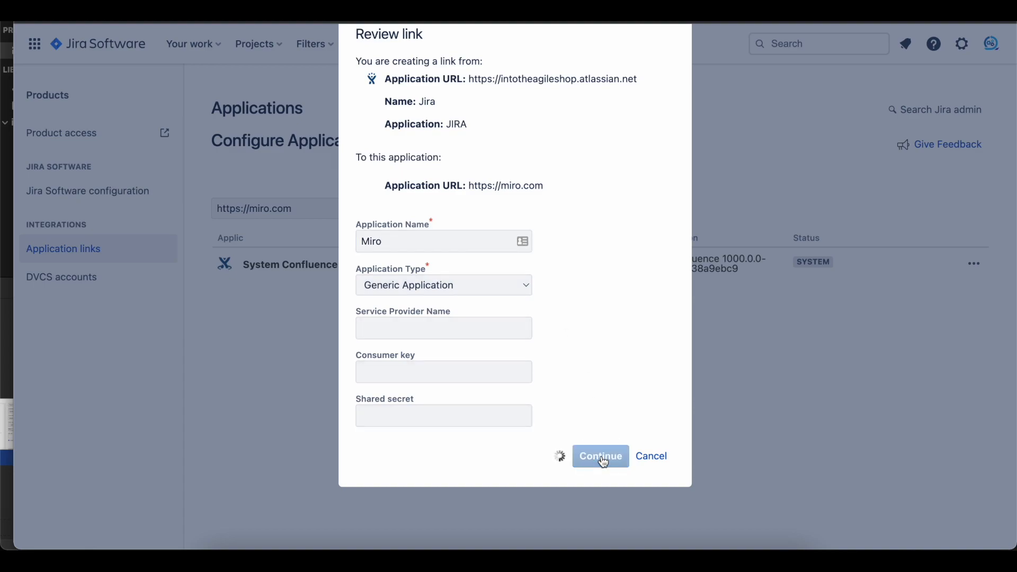
left_click(600, 456)
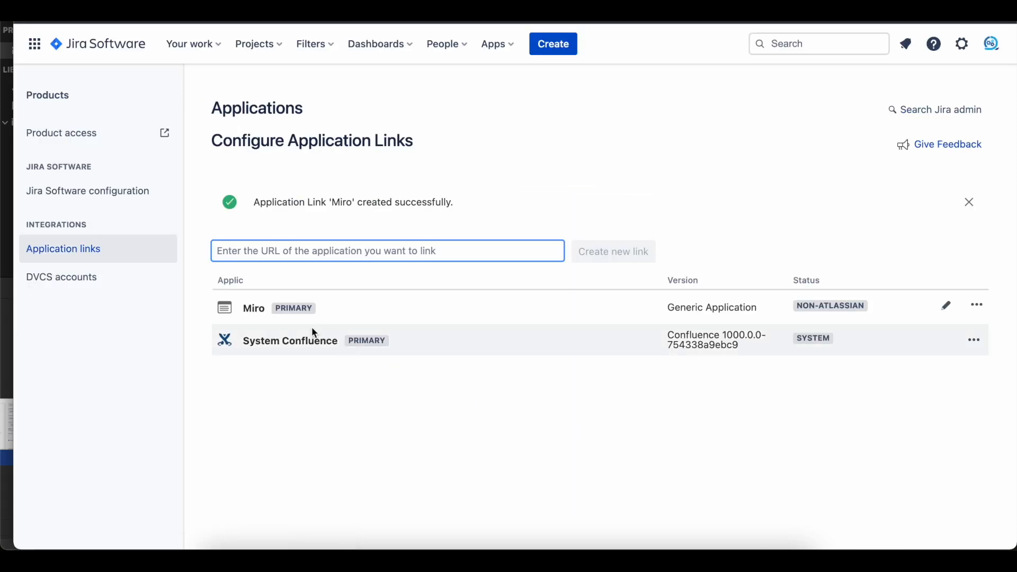
mouse_move(974, 308)
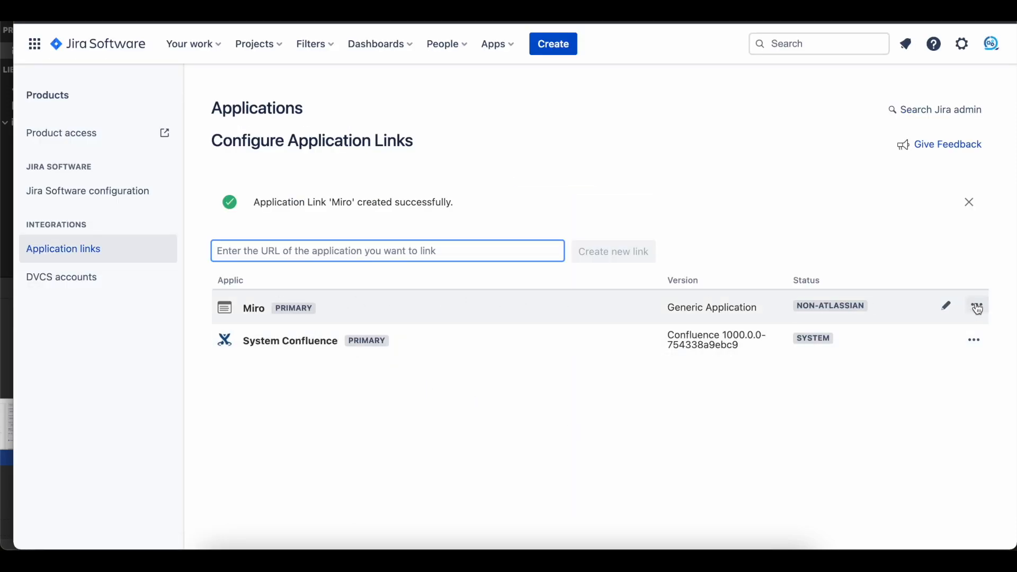
left_click(975, 305)
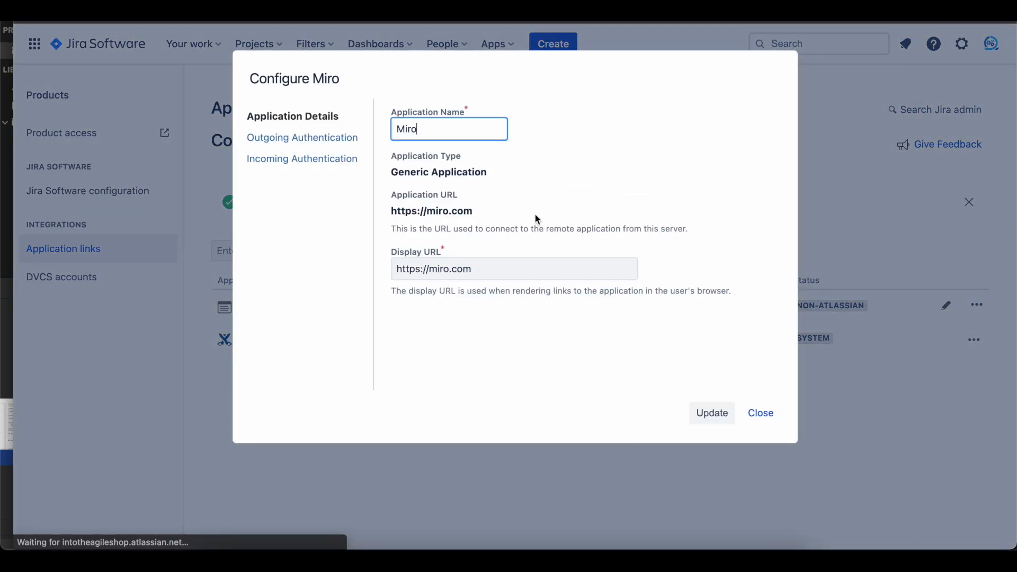
left_click(302, 159)
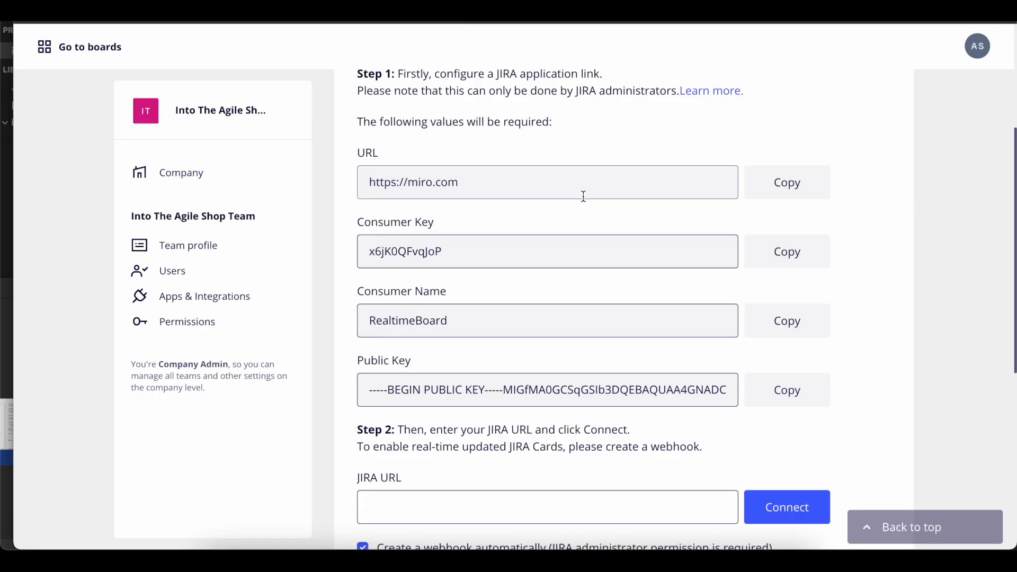
left_click(787, 183)
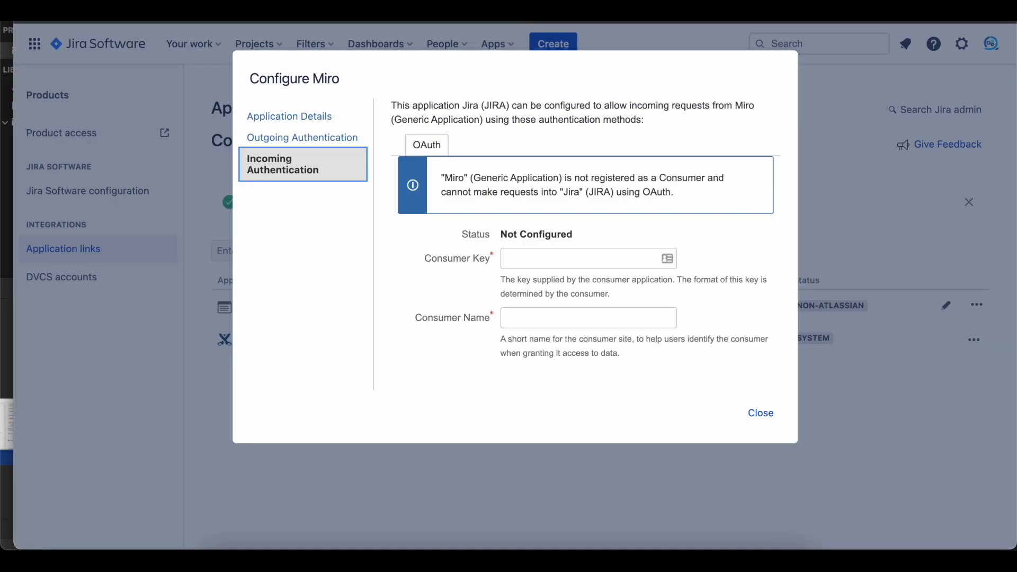
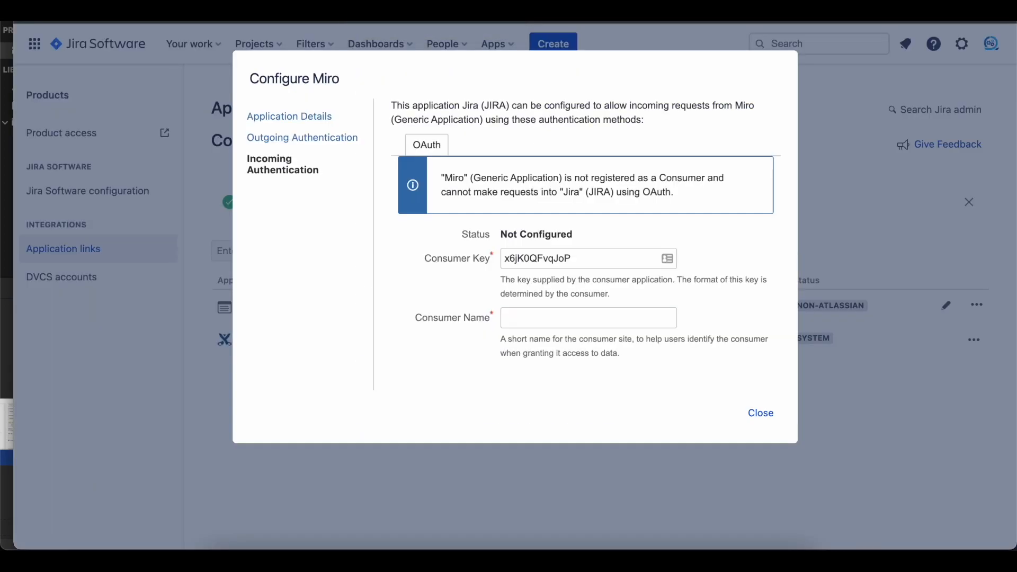
type("RealtimeBoard")
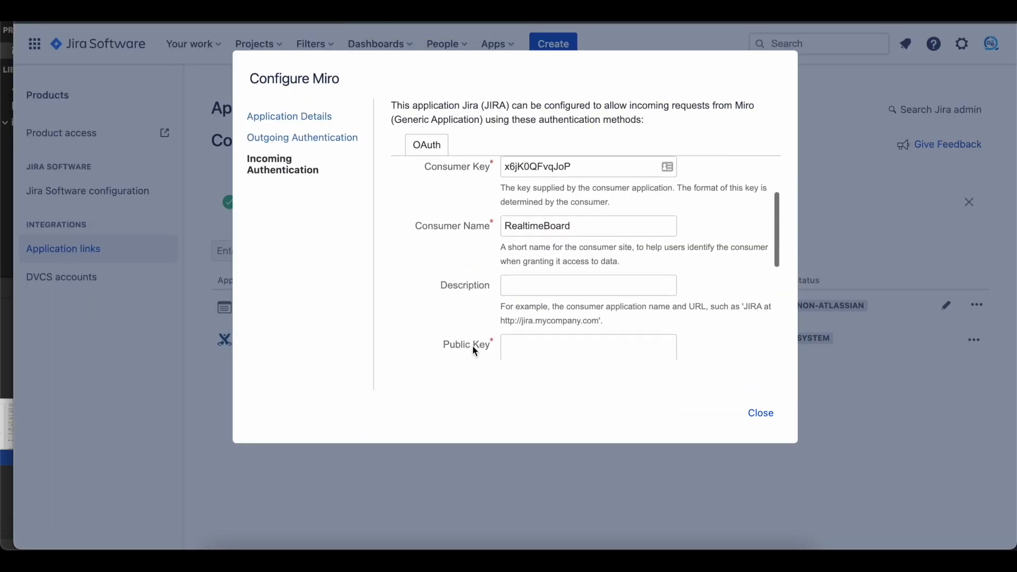
type("Mir")
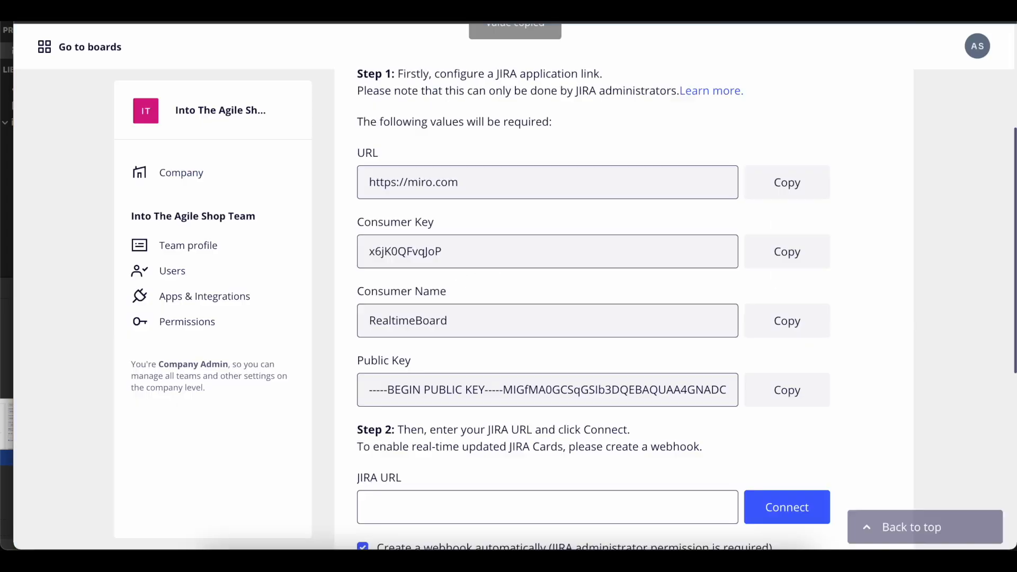
Step: Copy in Miro's public key and save Miro as an OAuth consumer
left_click(786, 390)
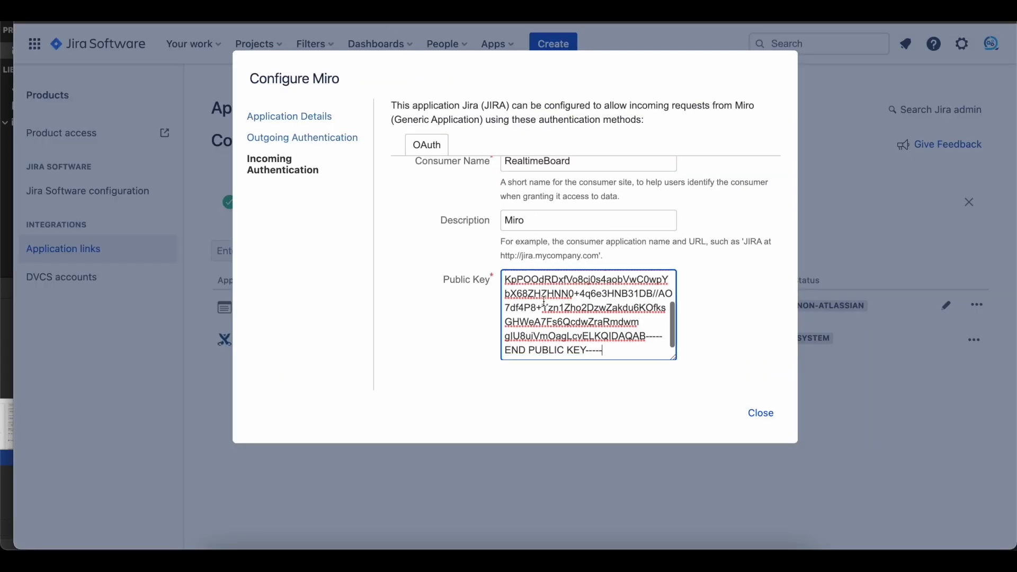
scroll("down", 3)
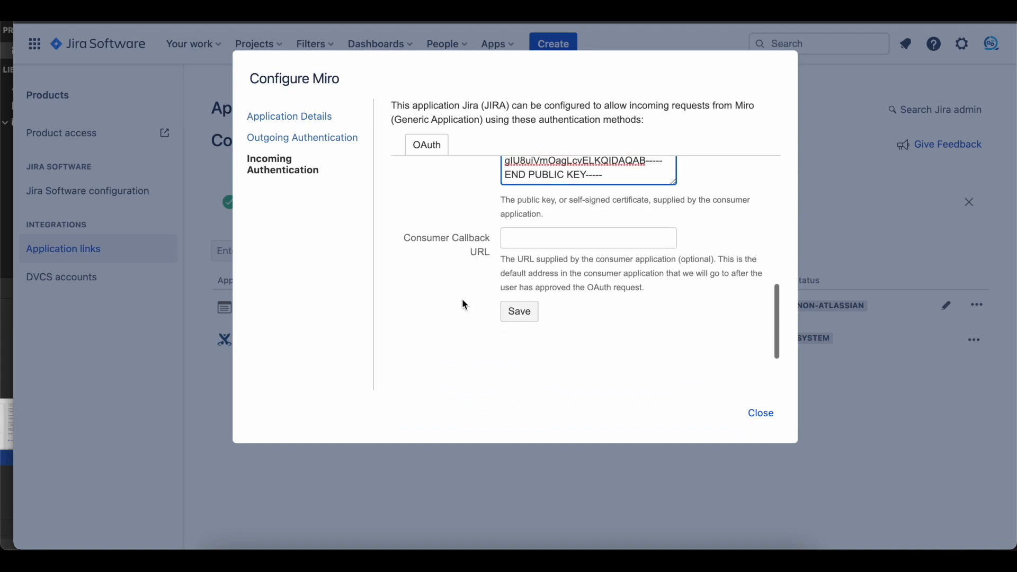
left_click(519, 312)
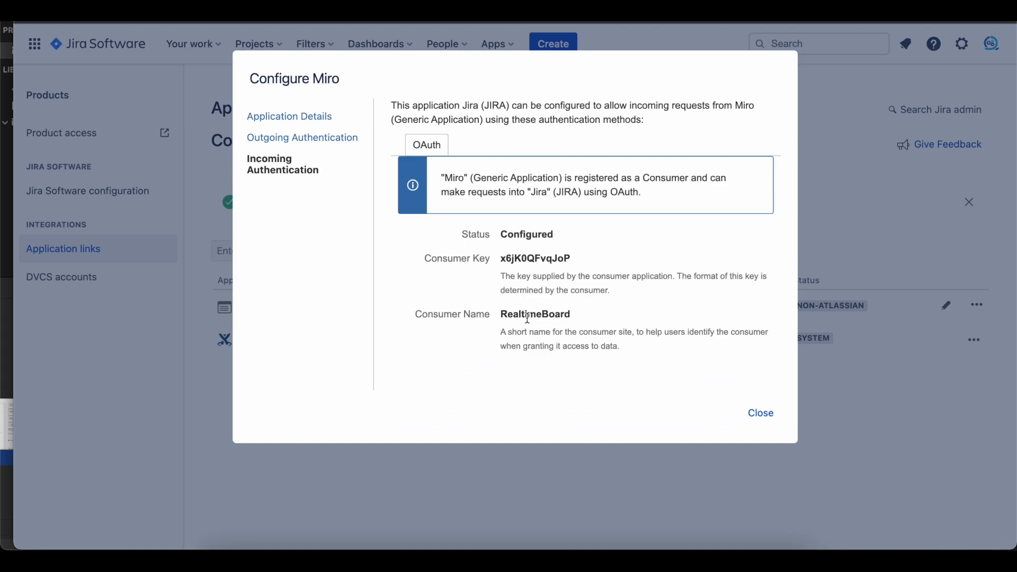
Step: Close the link configuration, confirm Miro is listed, and copy the Jira site URL from the address bar
left_click(761, 412)
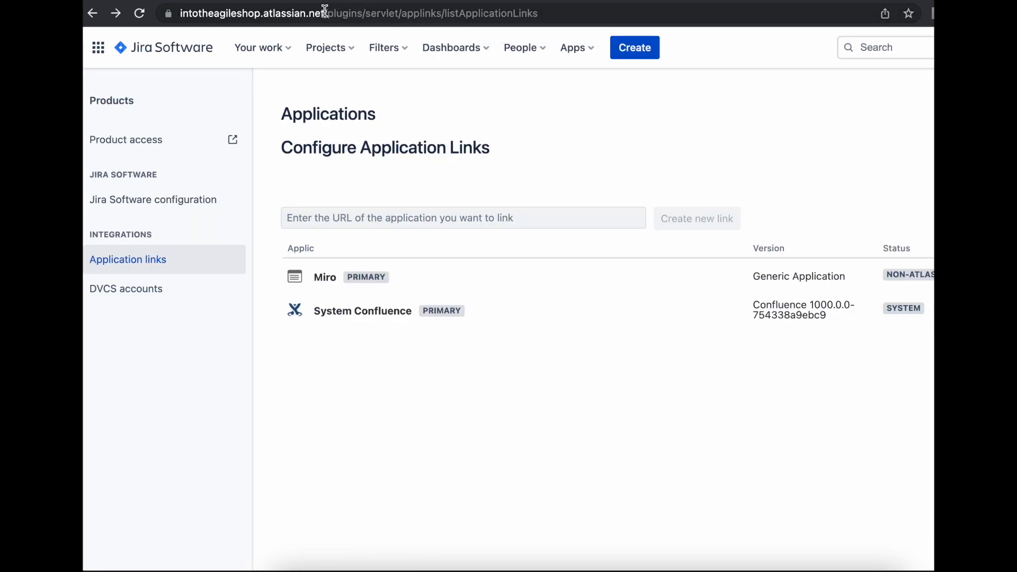
left_click(319, 12)
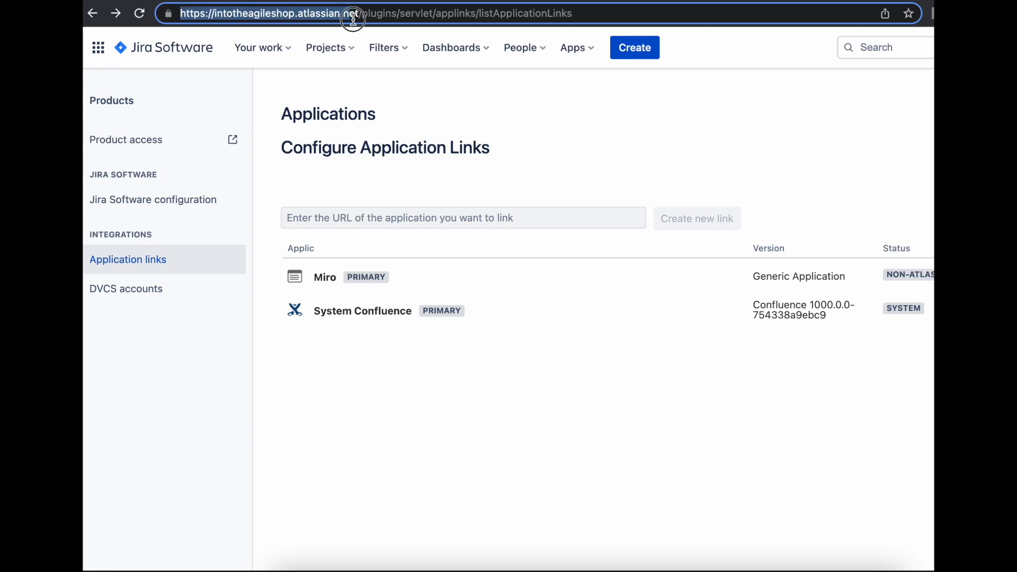
right_click(350, 14)
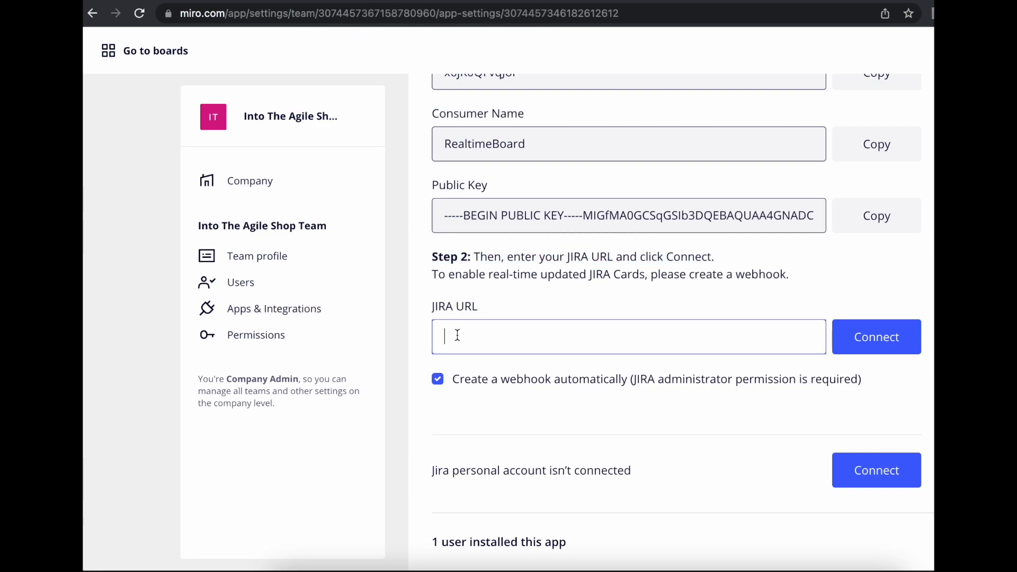
type("https://intotheagileshop.atlassian.net/")
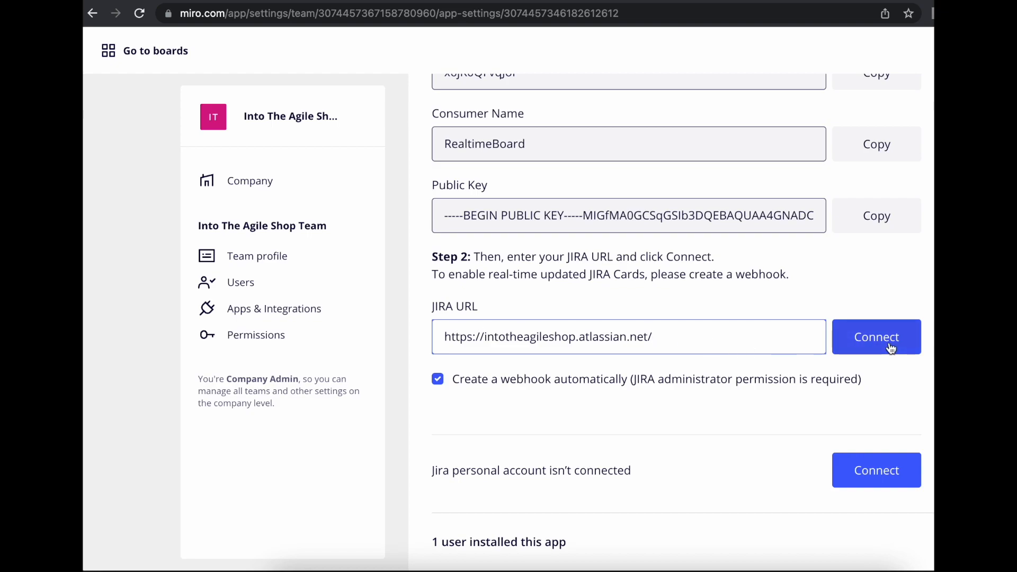
left_click(877, 337)
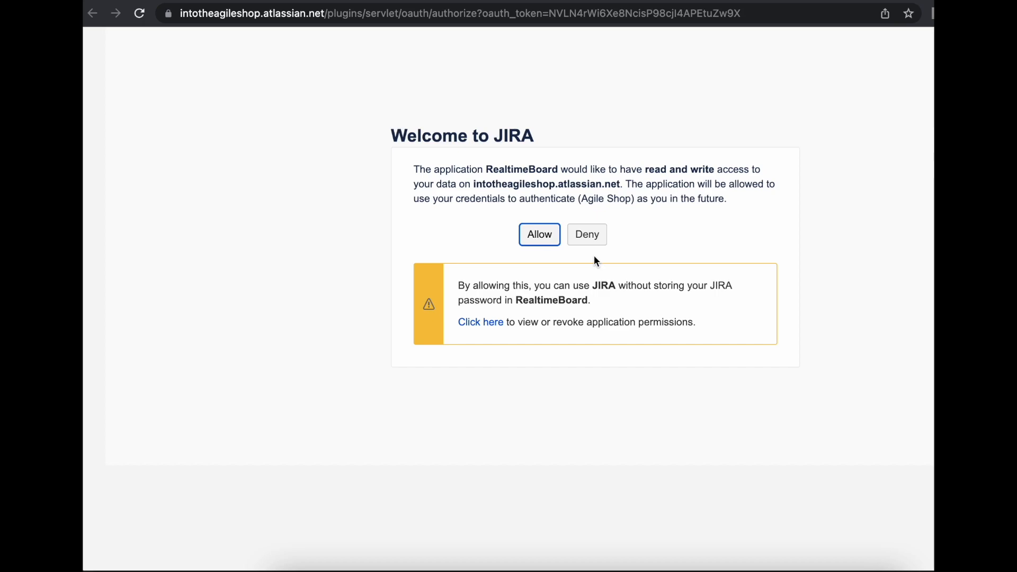
left_click(539, 234)
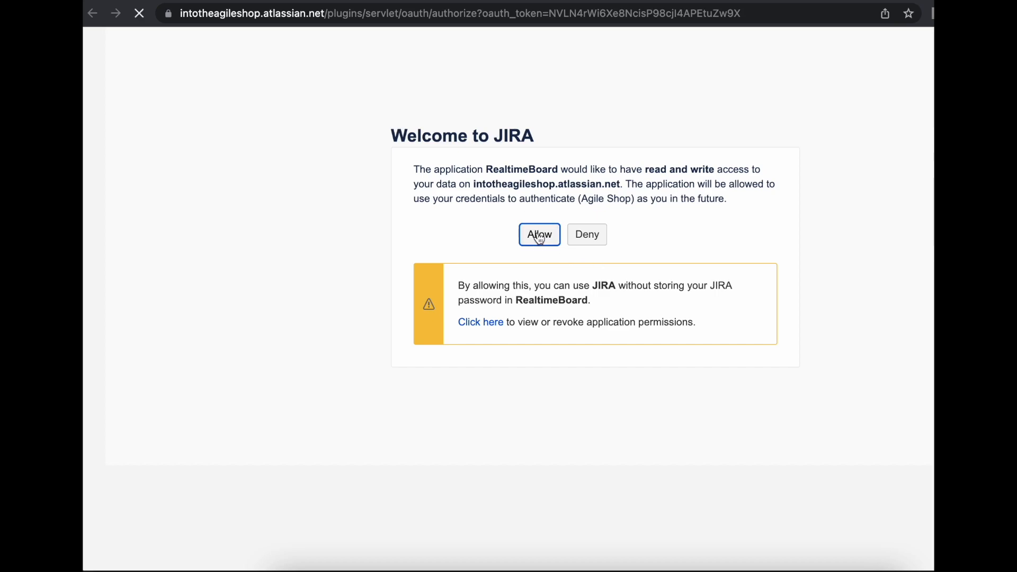
left_click(539, 234)
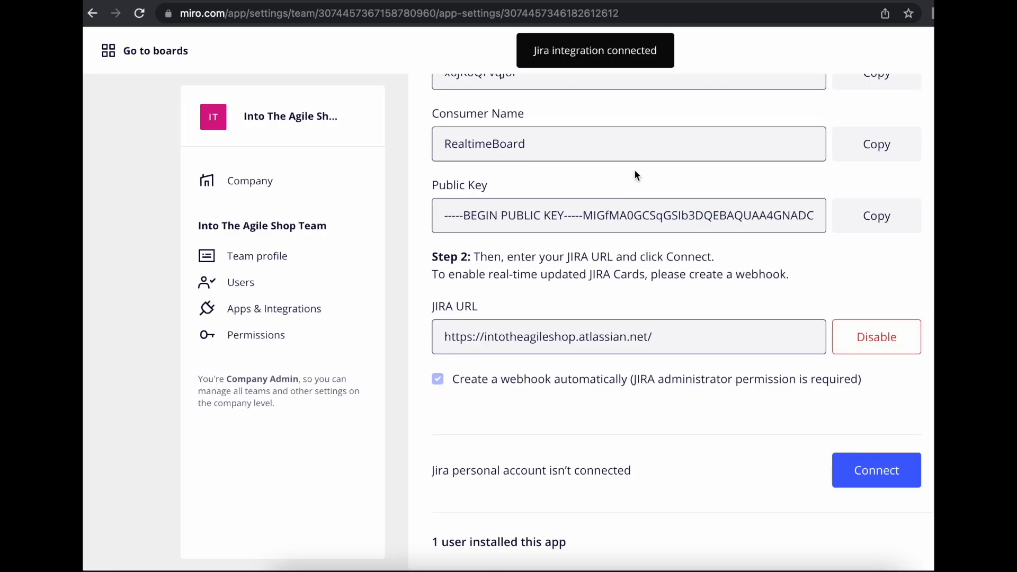
mouse_move(879, 477)
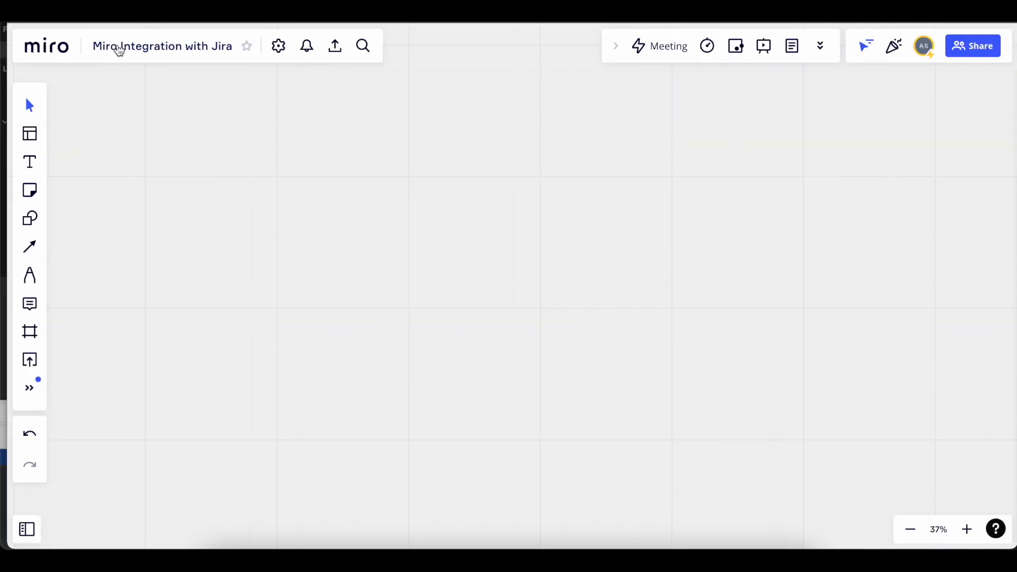
mouse_move(29, 190)
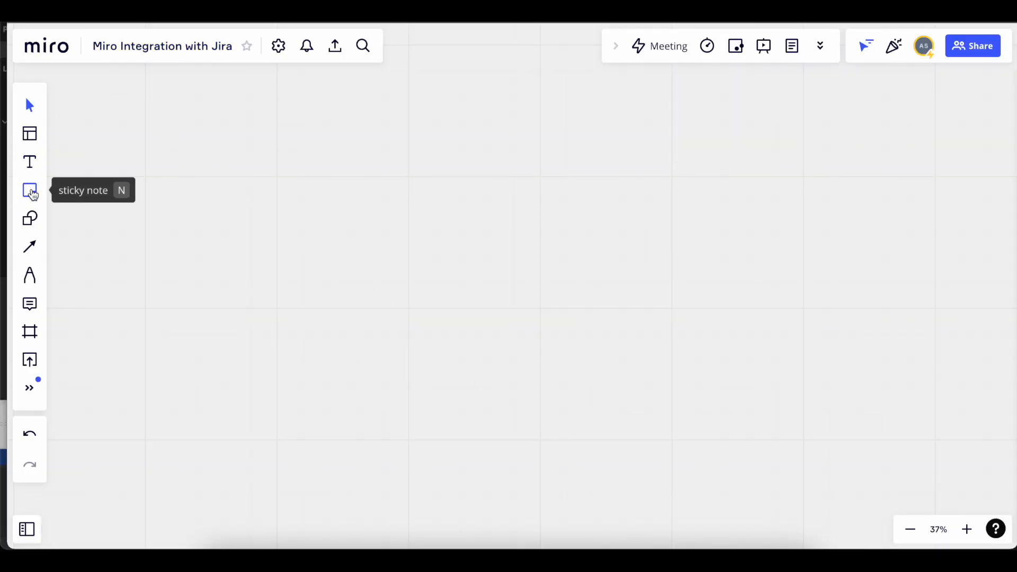
Step: Add a 'Test User Story 123' sticky note and convert it to a Jira story with 3 story points
left_click(30, 191)
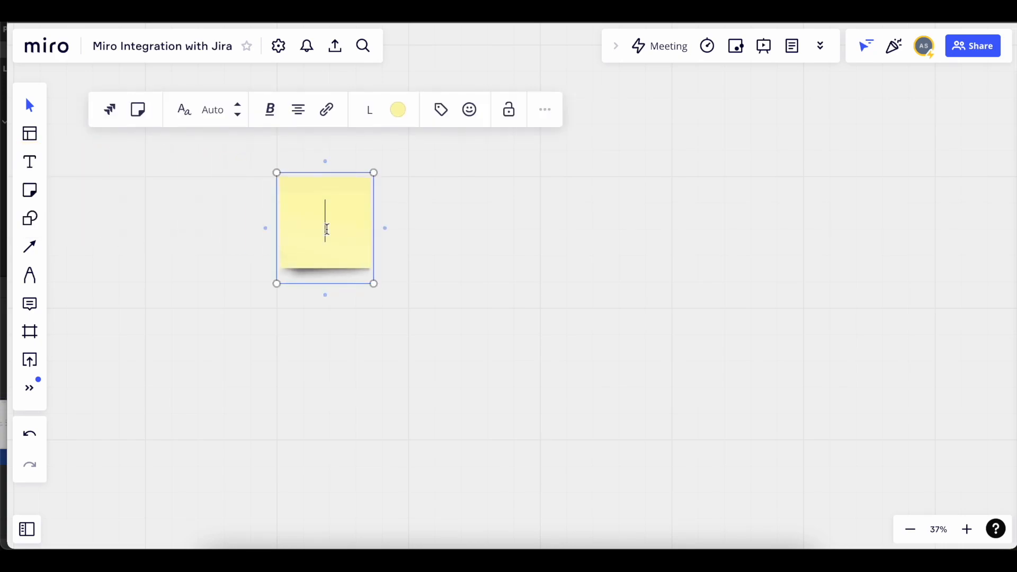
type("Test User Story 123")
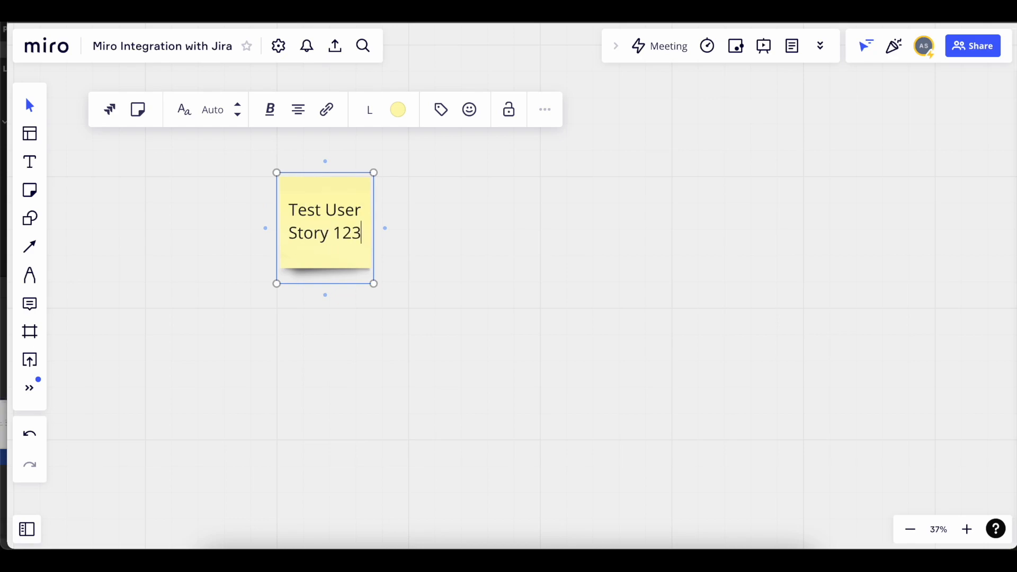
mouse_move(331, 220)
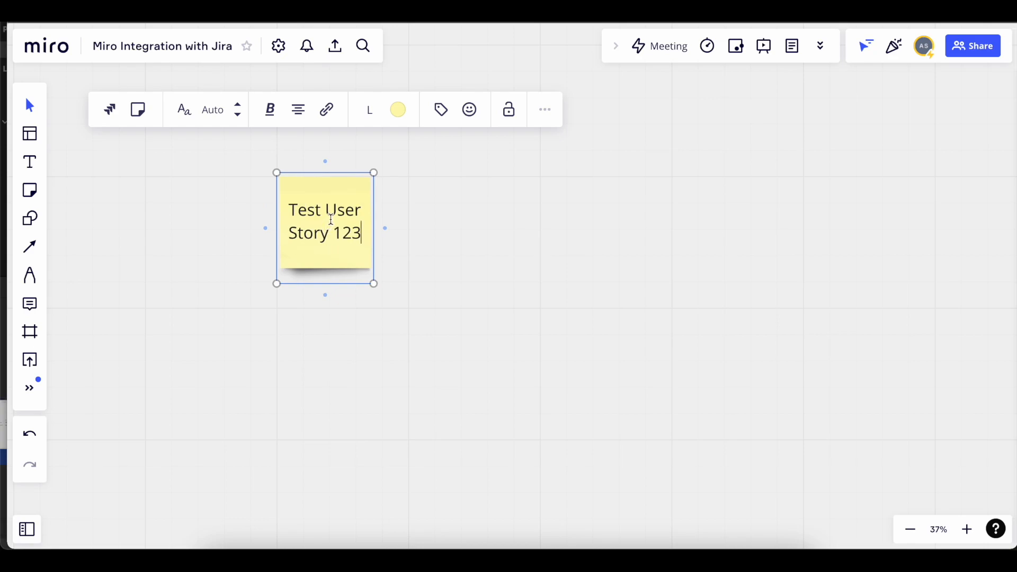
mouse_move(110, 111)
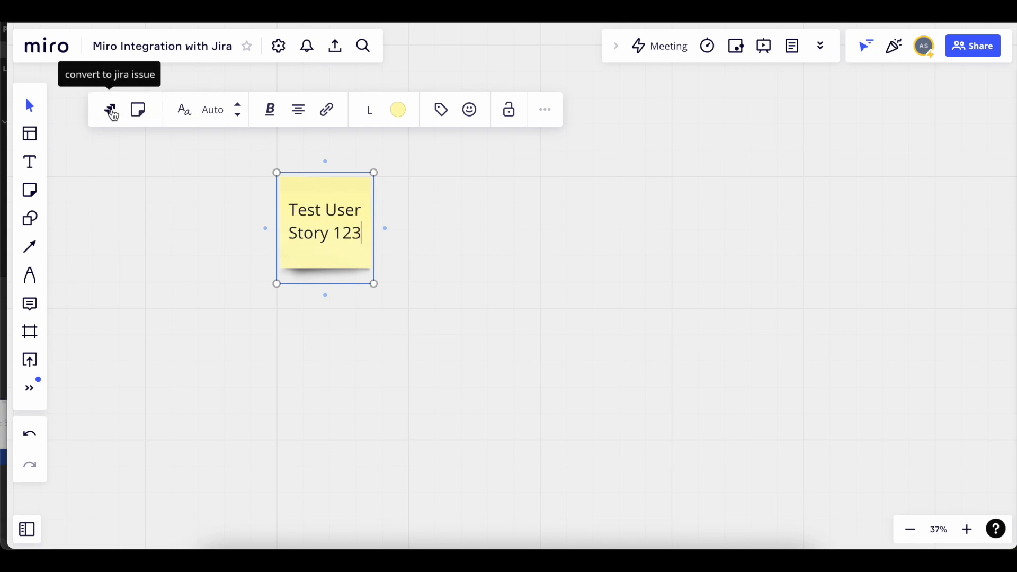
left_click(110, 109)
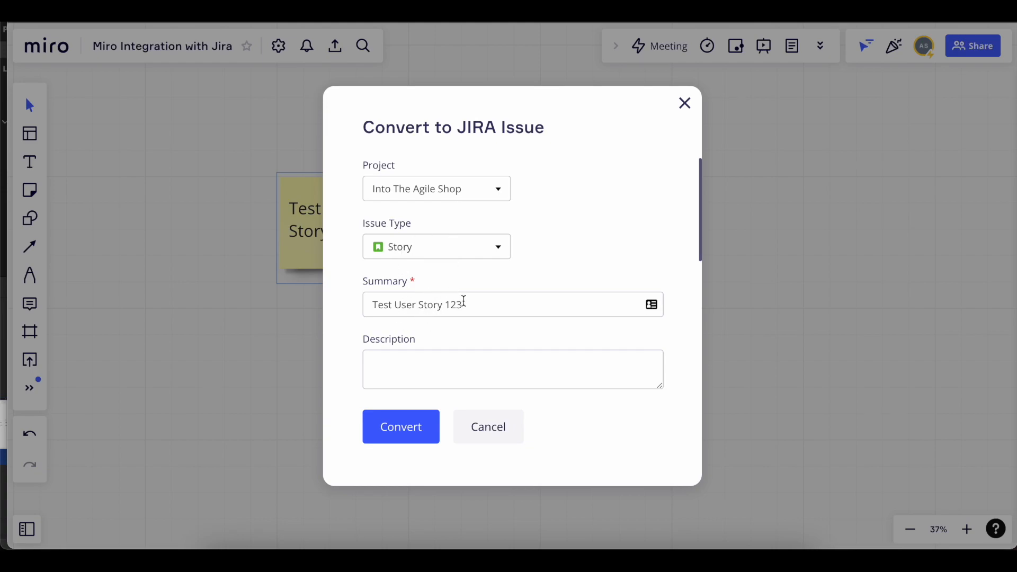
scroll("down", 3)
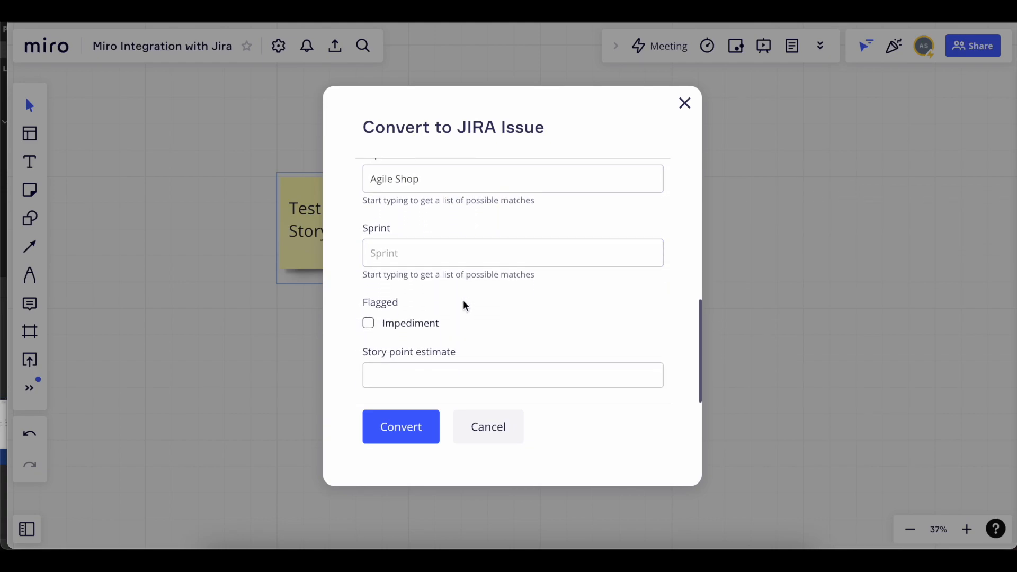
mouse_move(436, 341)
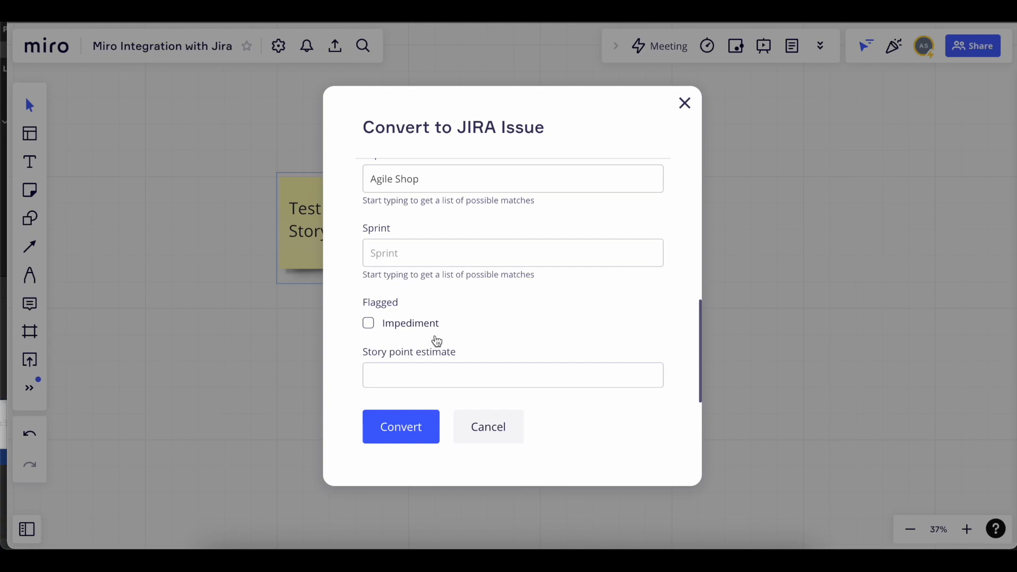
type("3")
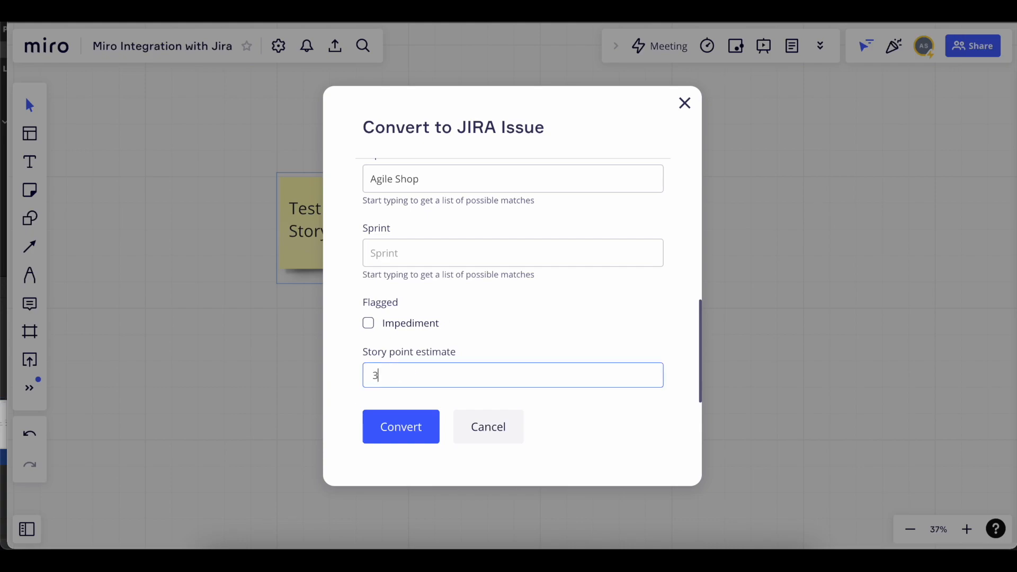
left_click(401, 426)
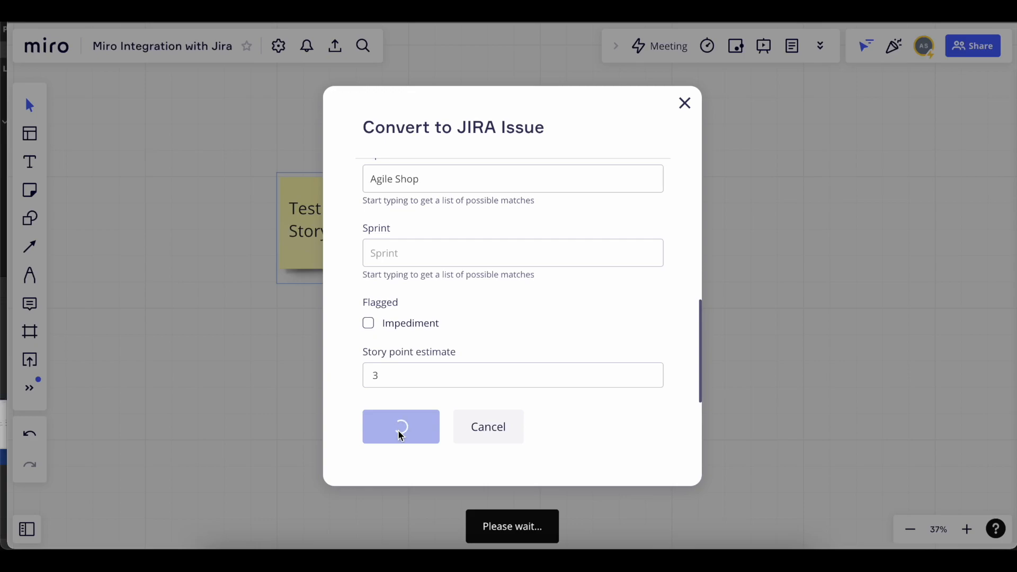
Step: Switch to the Jira backlog showing IAS-2 'Test User Story 123' with 3 points
left_click(400, 427)
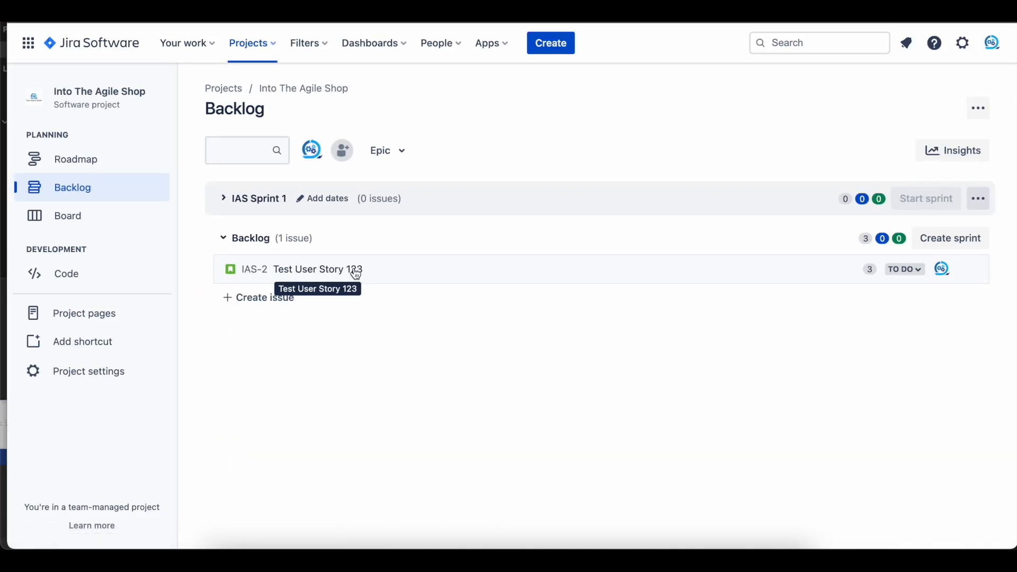
mouse_move(666, 285)
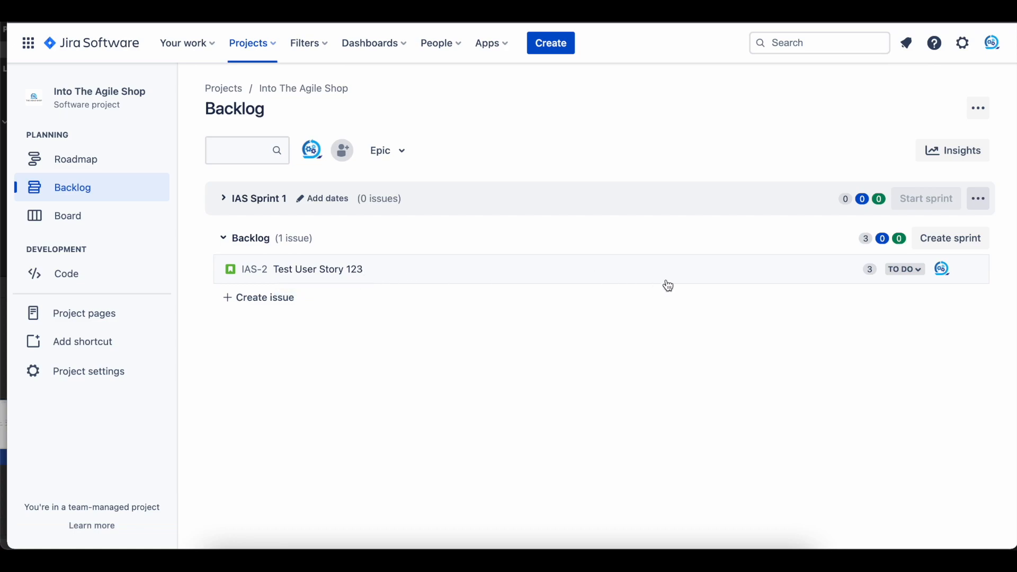
mouse_move(865, 266)
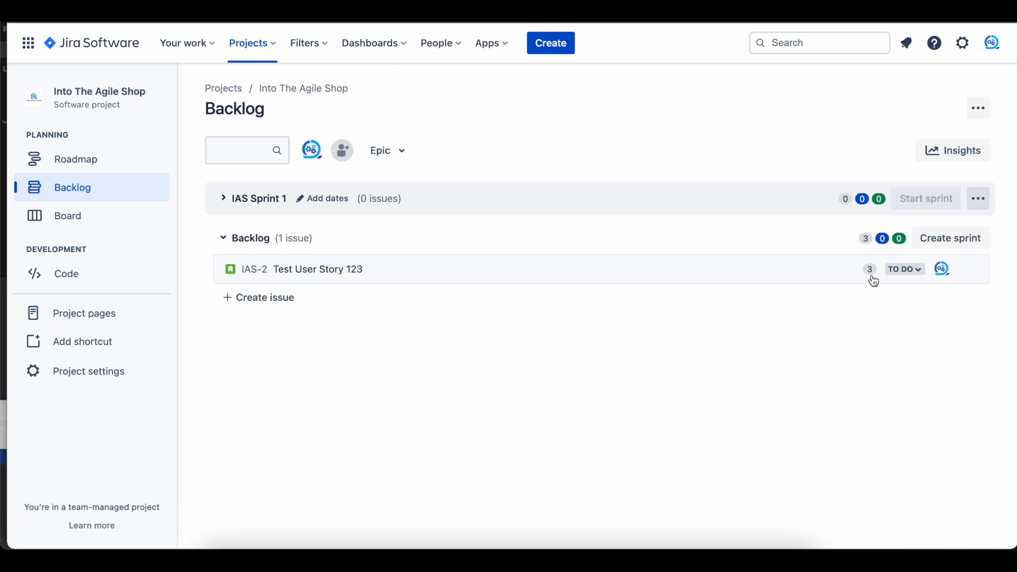
mouse_move(510, 289)
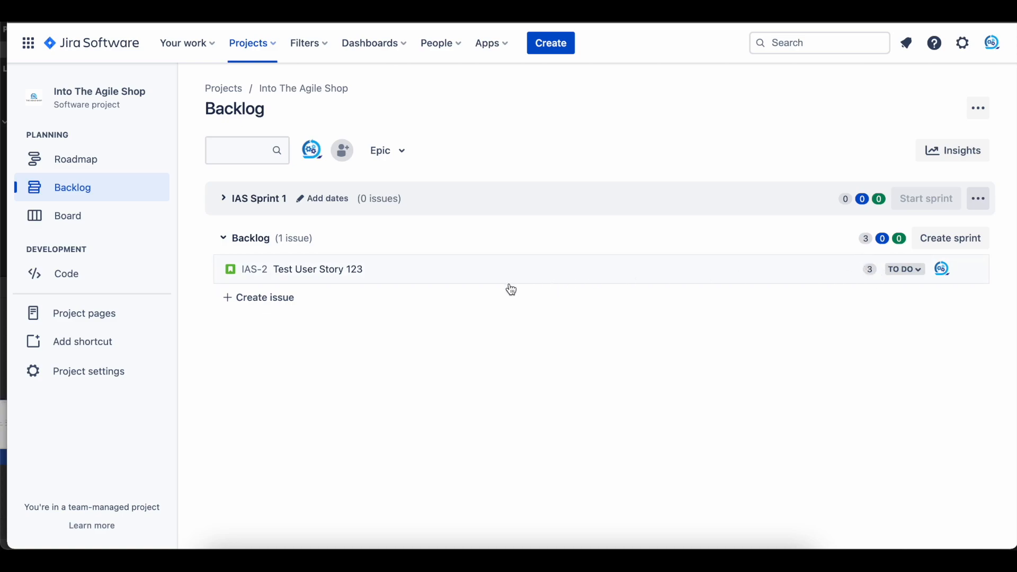
mouse_move(493, 276)
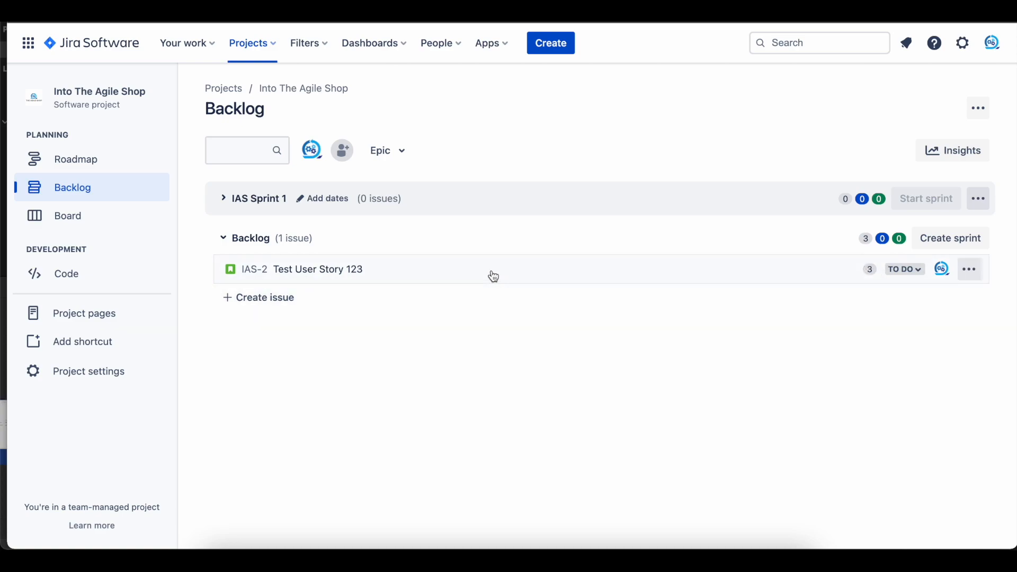